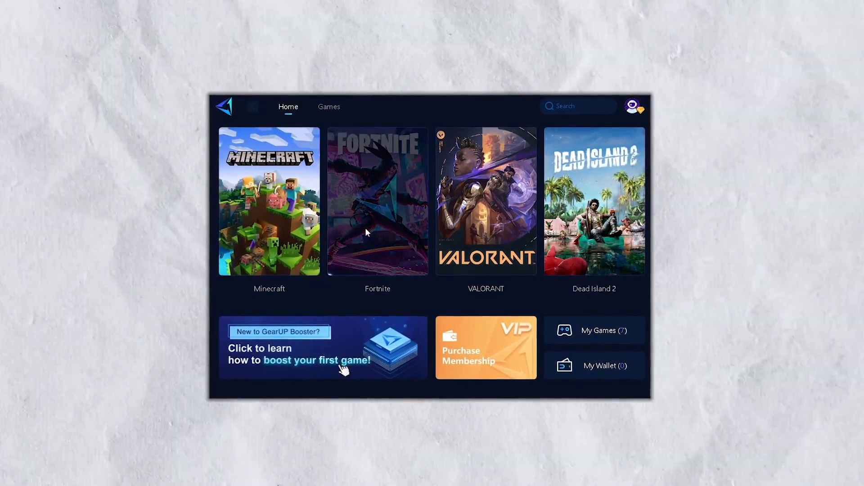
Start boosting Fortnite on Epic, then put GearUP Booster away to reach the desktop
{"action": "left_click", "coordinate": [377, 201]}
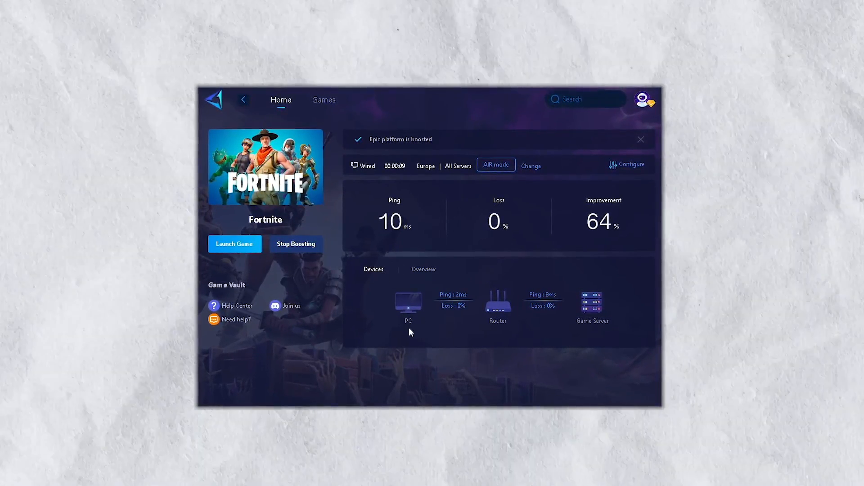
{"action": "left_click", "coordinate": [234, 244]}
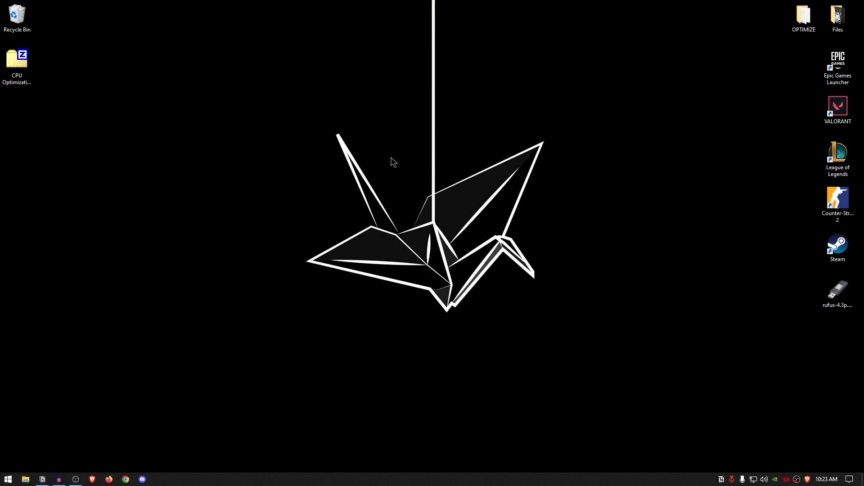
{"action": "mouse_move", "coordinate": [411, 482]}
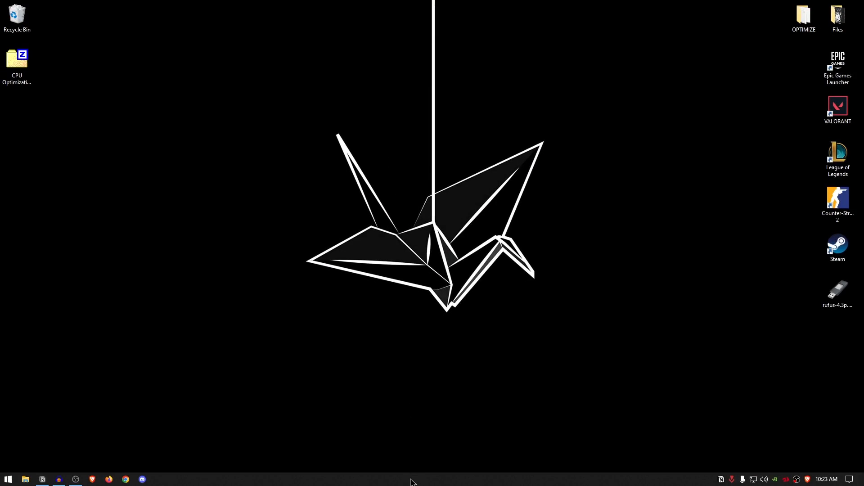
Launch Task Manager from the taskbar and switch to its Startup list
{"action": "right_click", "coordinate": [412, 483]}
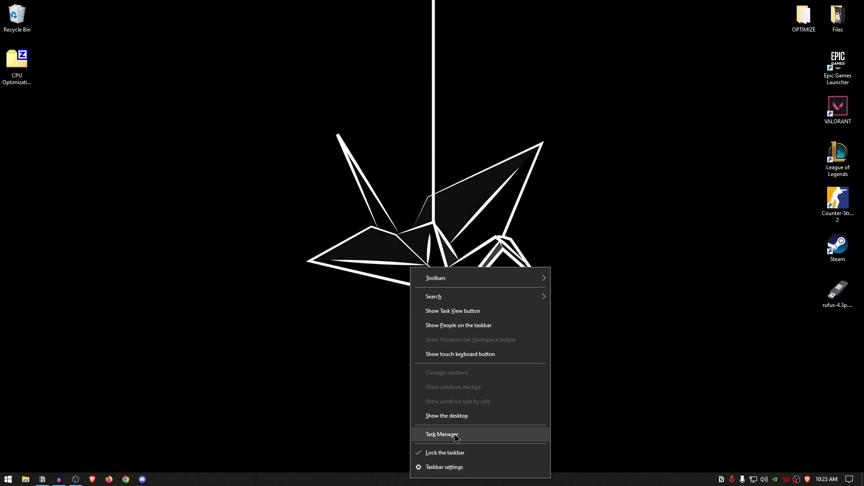
{"action": "left_click", "coordinate": [443, 434]}
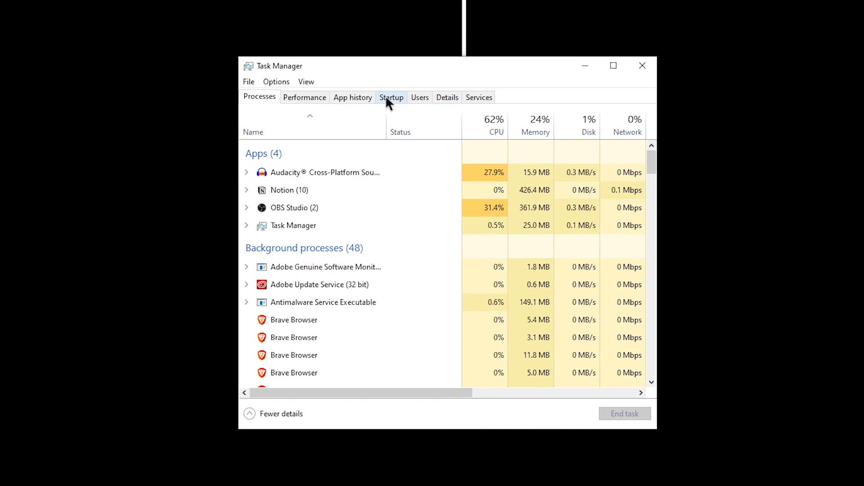
{"action": "left_click", "coordinate": [391, 97]}
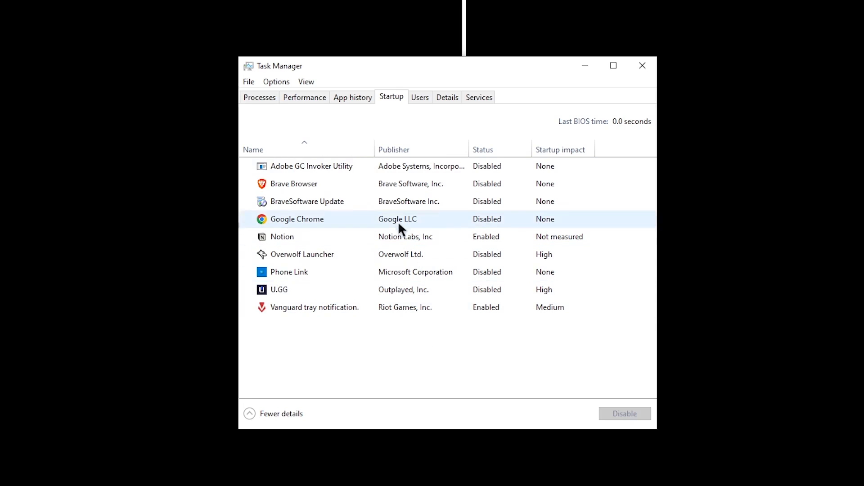
Select the Google Chrome entry in the Startup list
{"action": "left_click", "coordinate": [297, 219]}
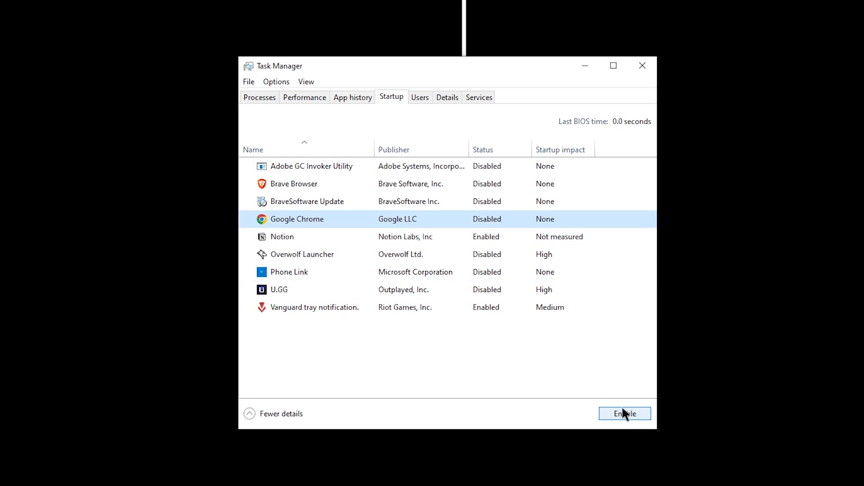
{"action": "mouse_move", "coordinate": [614, 432]}
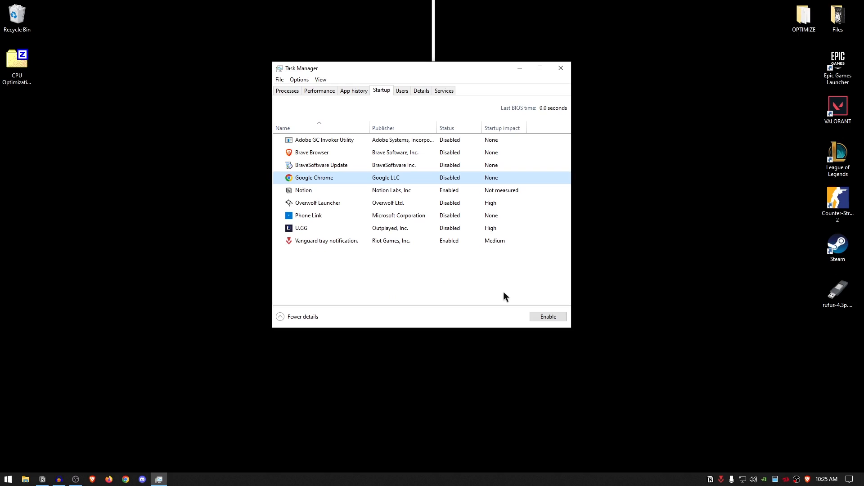
{"action": "mouse_move", "coordinate": [536, 301]}
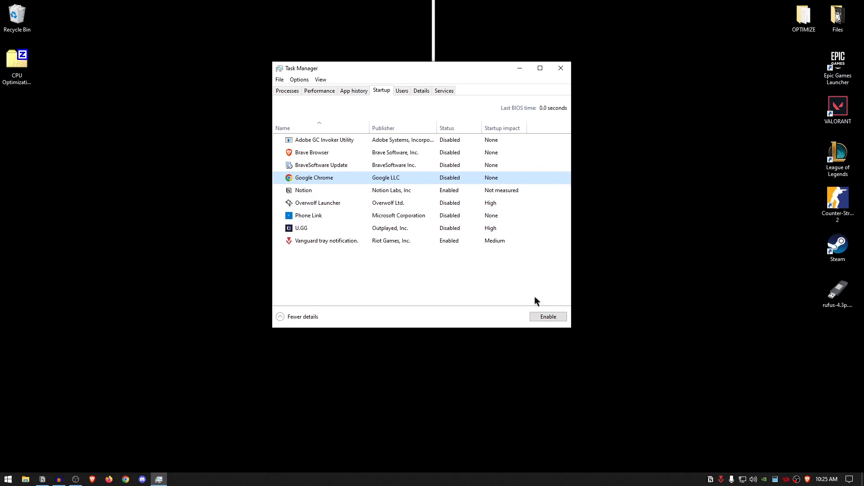
{"action": "mouse_move", "coordinate": [495, 286]}
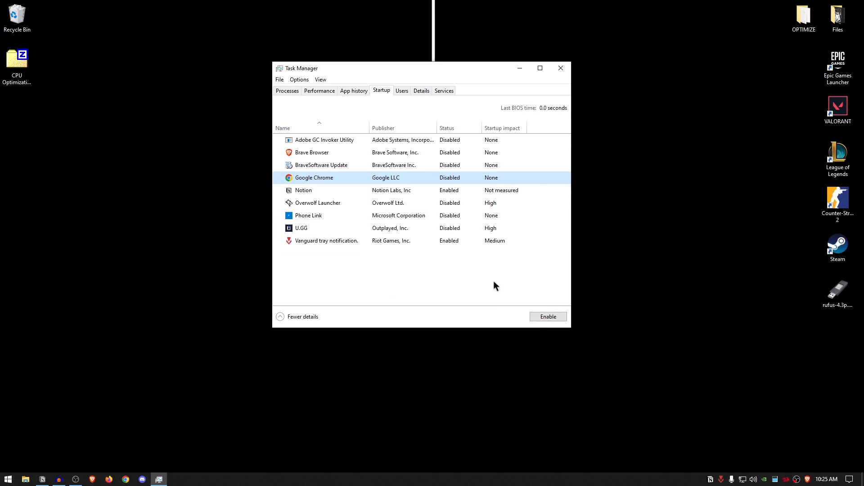
{"action": "mouse_move", "coordinate": [449, 184]}
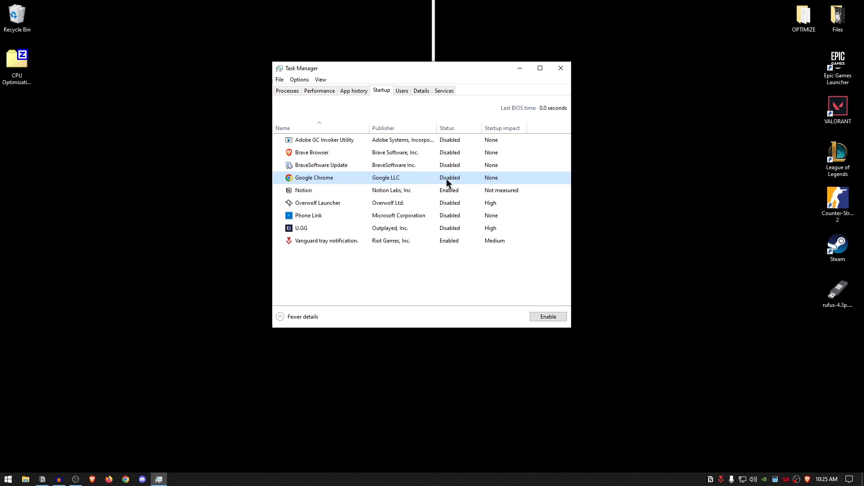
{"action": "mouse_move", "coordinate": [489, 269]}
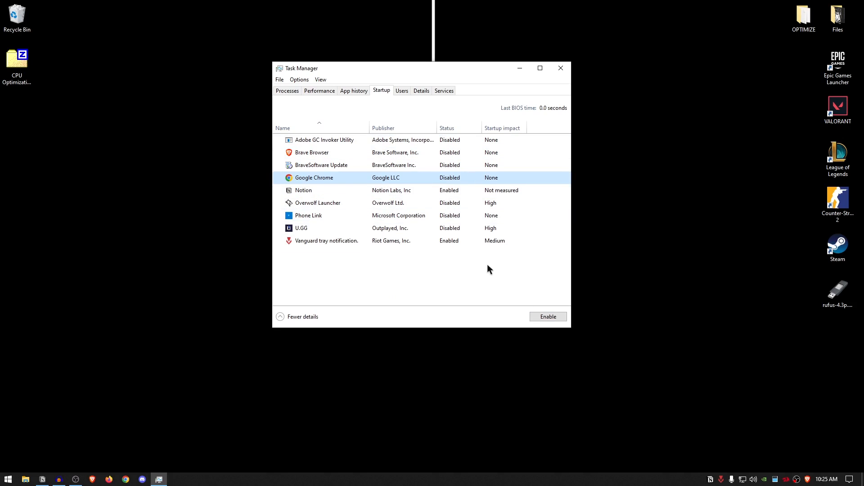
{"action": "mouse_move", "coordinate": [448, 266]}
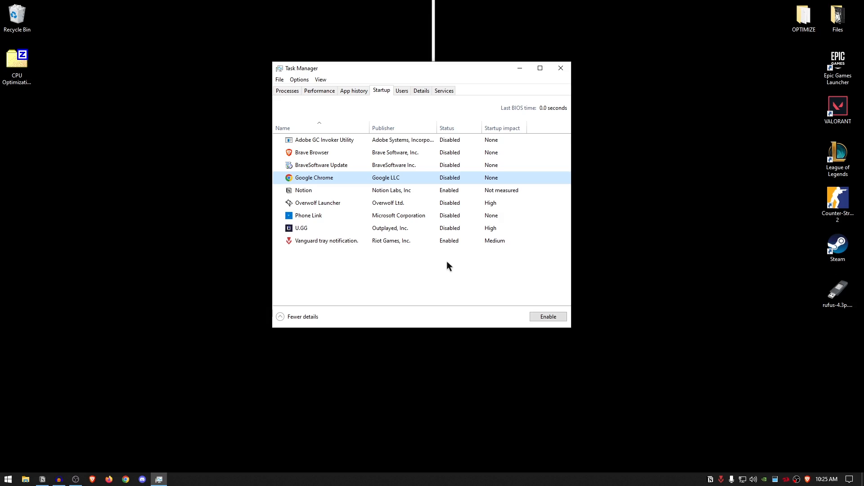
{"action": "mouse_move", "coordinate": [565, 108]}
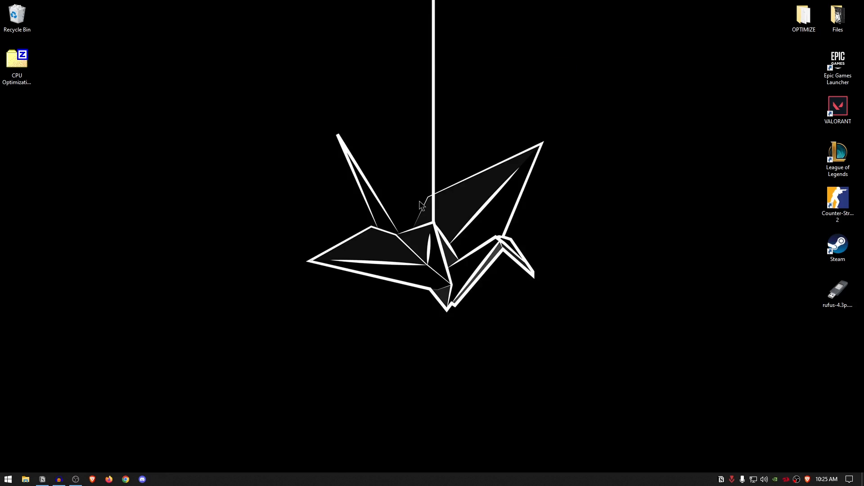
Go from Start to Settings > Gaming, landing on the Xbox Game Bar page (toggle off)
{"action": "left_click", "coordinate": [6, 479]}
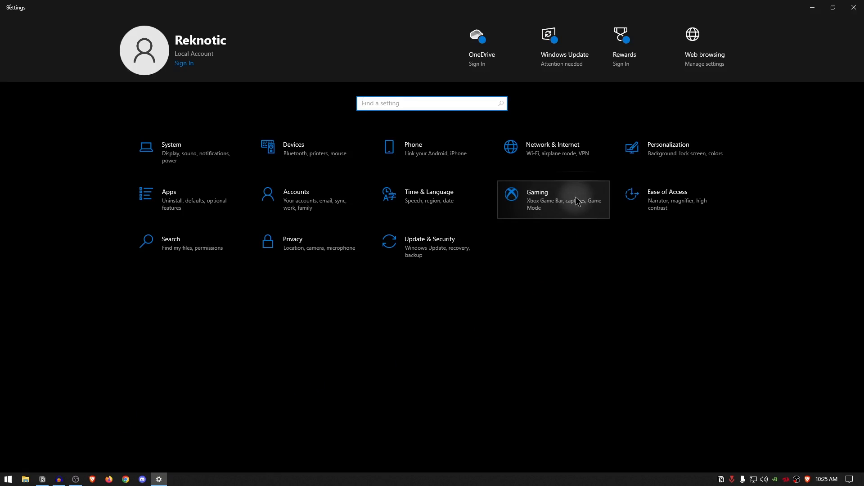
{"action": "left_click", "coordinate": [552, 199]}
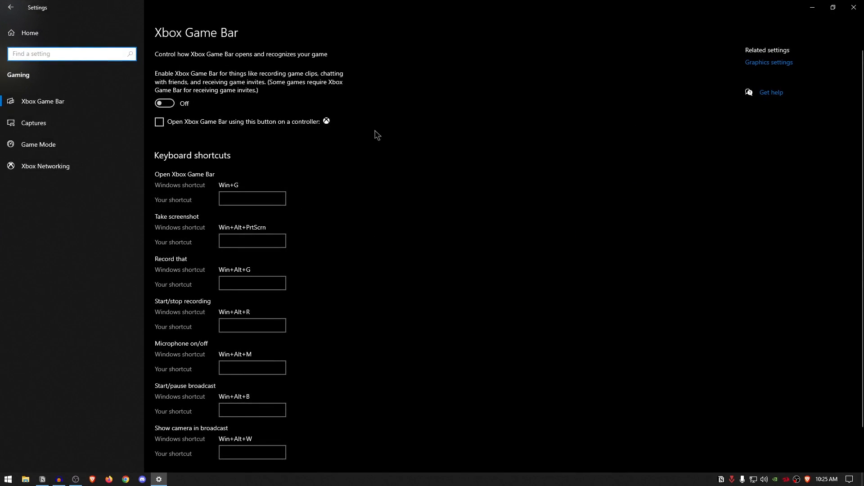
{"action": "mouse_move", "coordinate": [392, 148]}
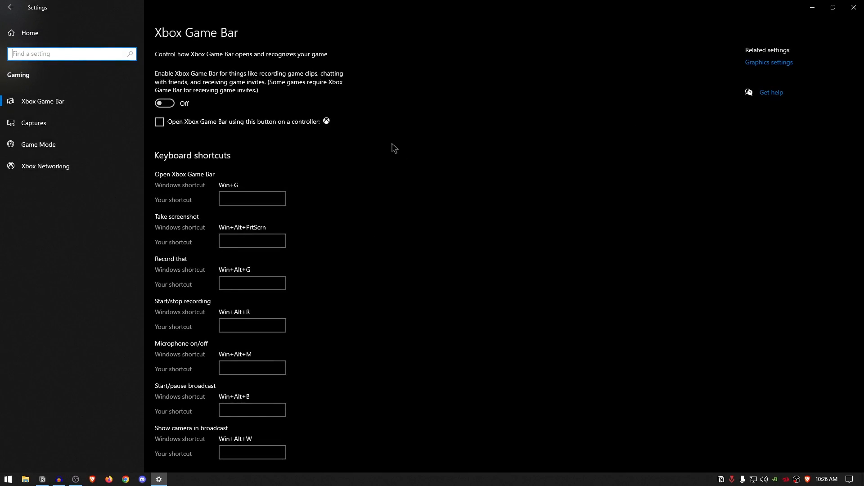
{"action": "mouse_move", "coordinate": [350, 134]}
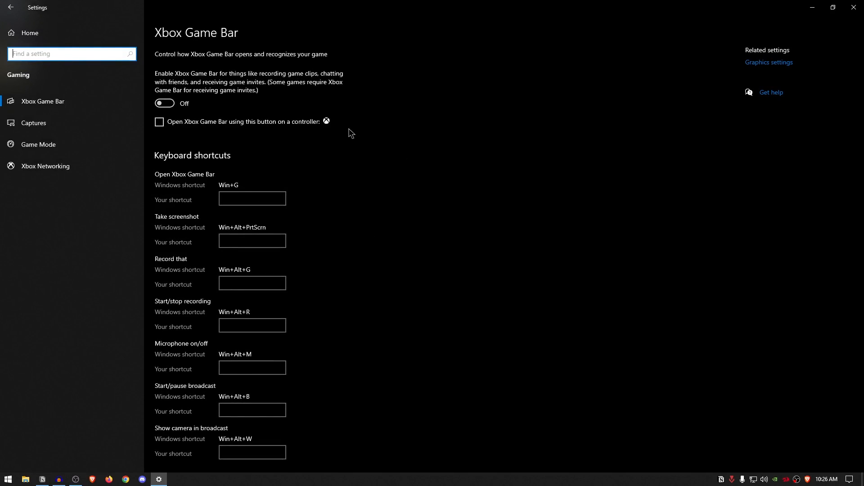
{"action": "mouse_move", "coordinate": [352, 147]}
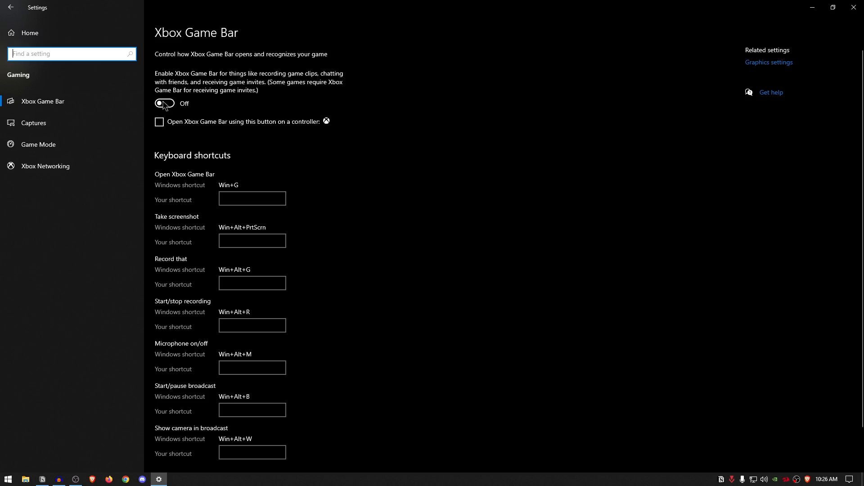
{"action": "mouse_move", "coordinate": [55, 155]}
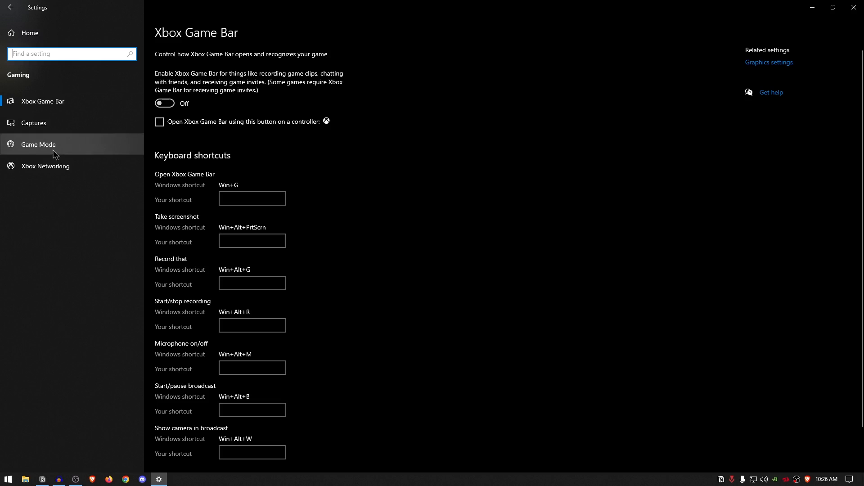
Show the Game Mode page, confirming Game Mode is switched on
{"action": "left_click", "coordinate": [38, 144]}
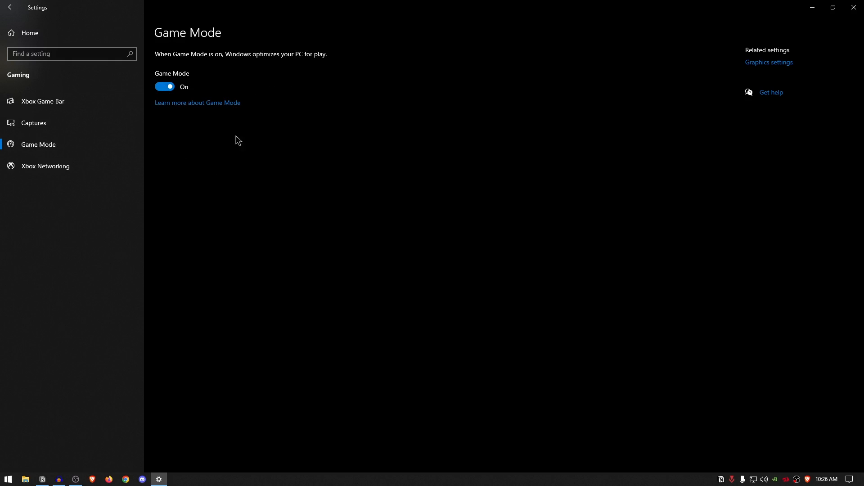
{"action": "mouse_move", "coordinate": [235, 154]}
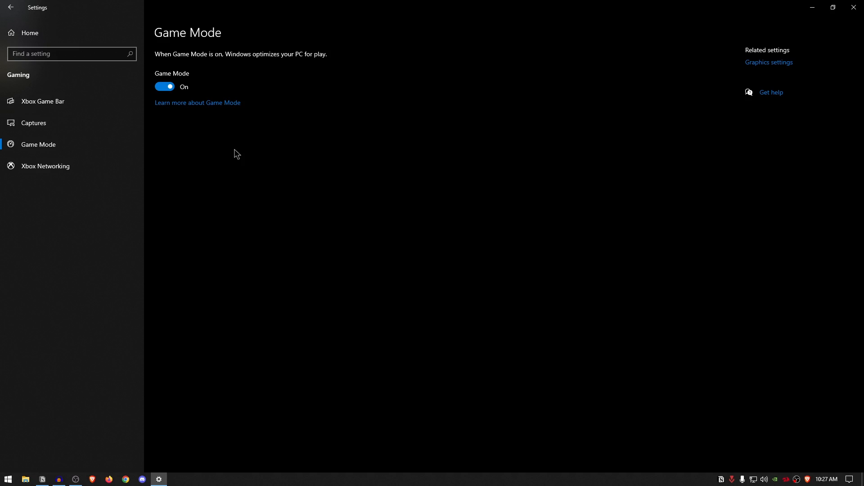
{"action": "mouse_move", "coordinate": [725, 92]}
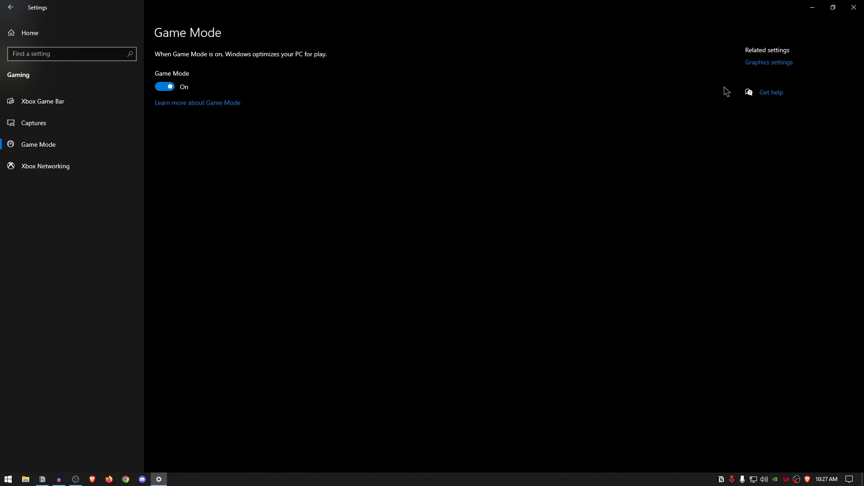
{"action": "mouse_move", "coordinate": [781, 68]}
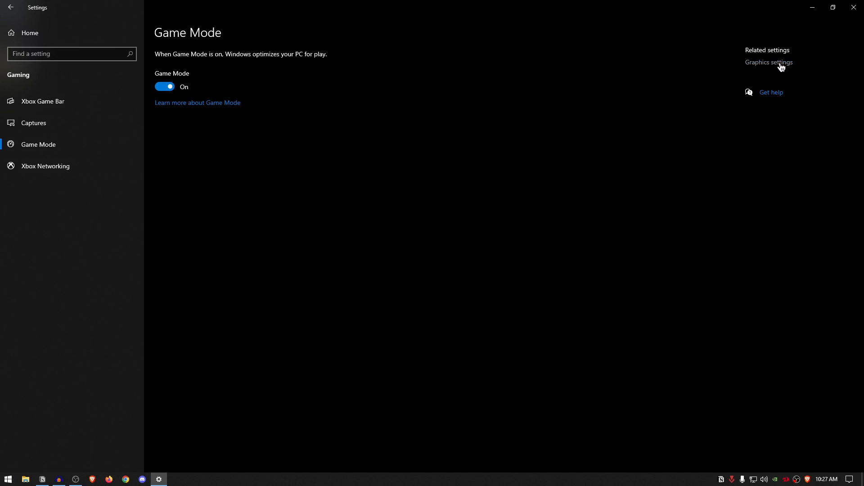
Reach Graphics performance preferences and start browsing for a desktop app (.exe)
{"action": "left_click", "coordinate": [769, 63]}
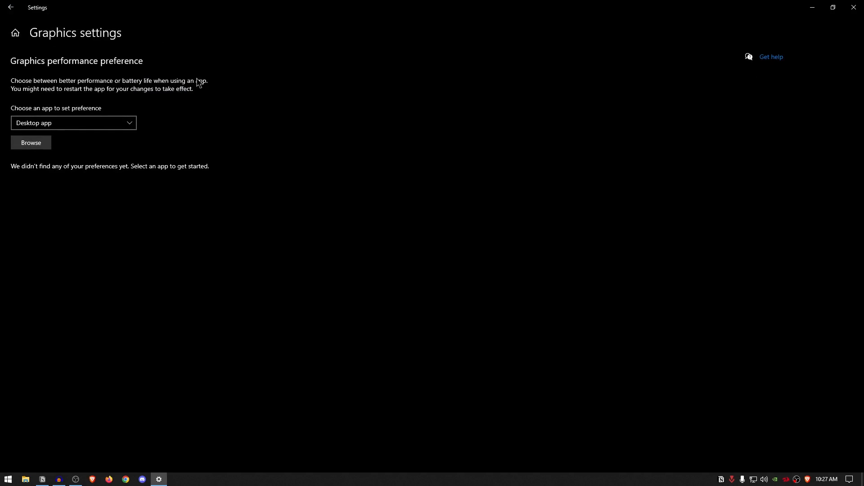
{"action": "mouse_move", "coordinate": [243, 86]}
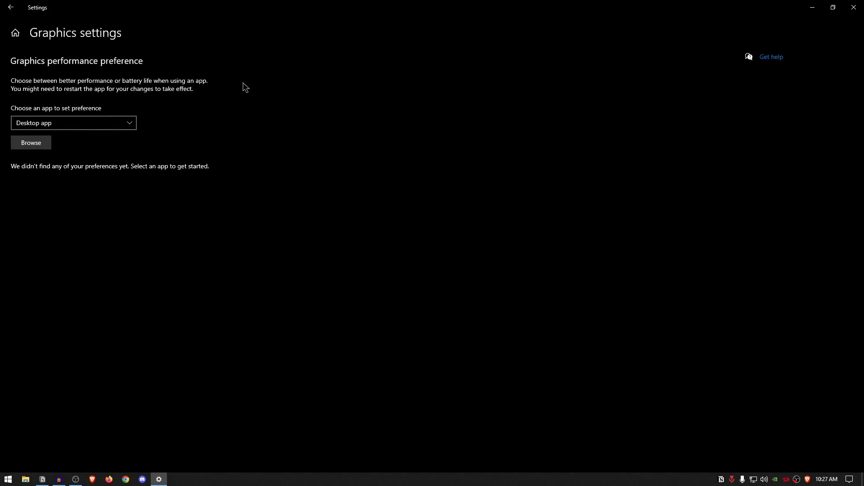
{"action": "mouse_move", "coordinate": [252, 78]}
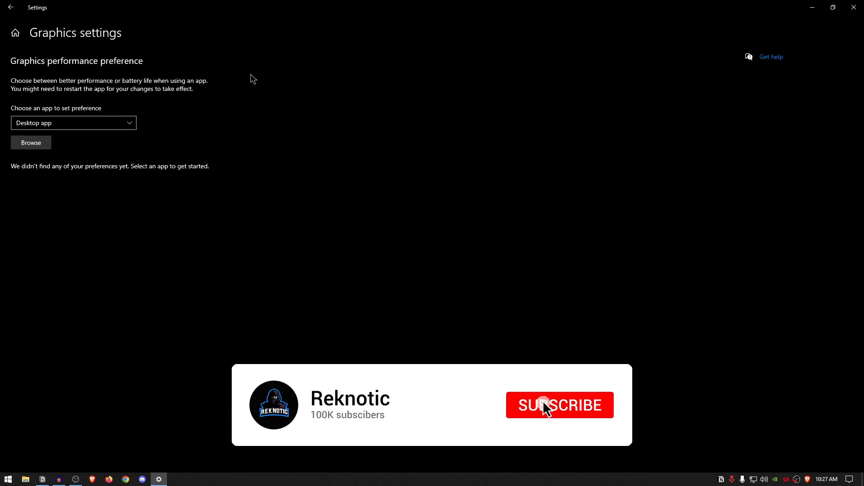
{"action": "left_click", "coordinate": [545, 405]}
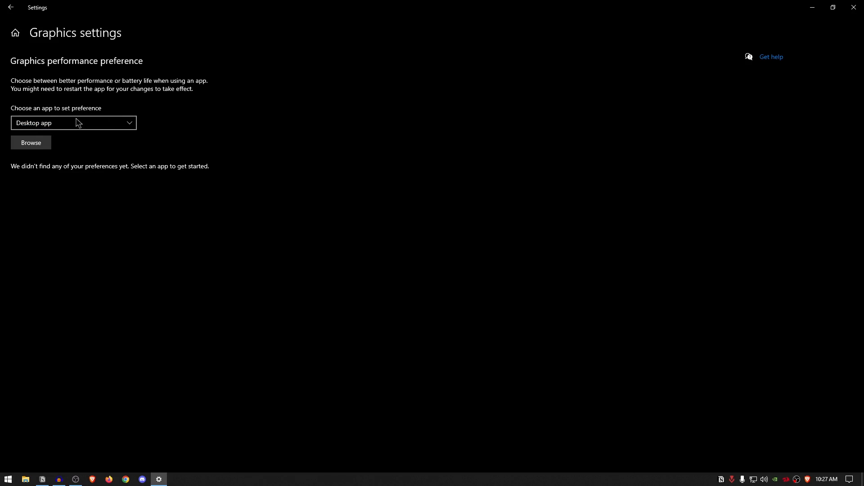
{"action": "left_click", "coordinate": [31, 142]}
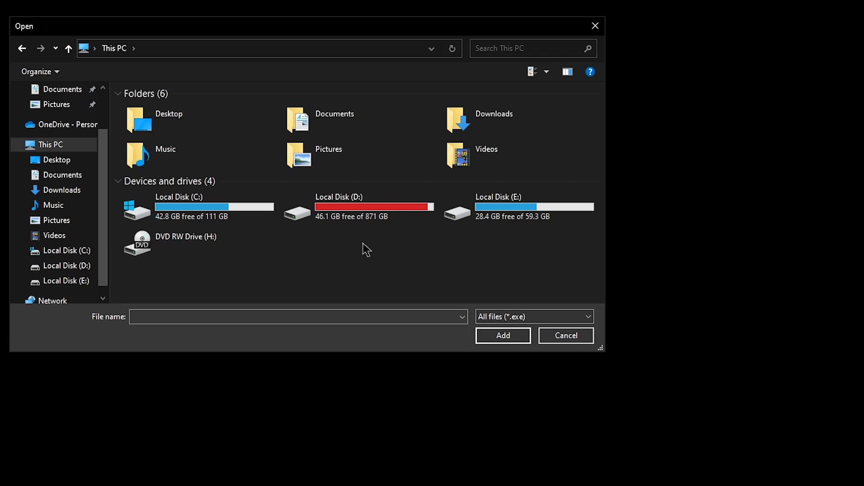
Add D:\Games\Fortnite\...\FortniteClient-Win64-Shipping.exe to the graphics preference list
{"action": "double_click", "coordinate": [356, 207]}
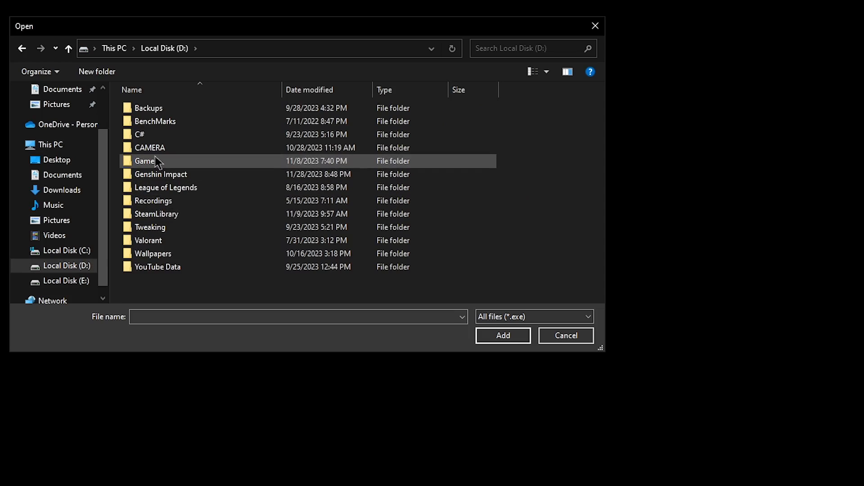
{"action": "double_click", "coordinate": [144, 160]}
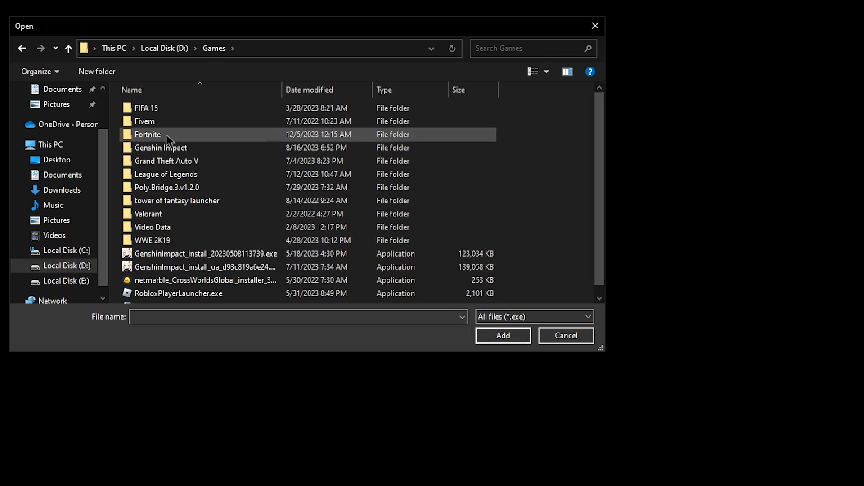
{"action": "double_click", "coordinate": [147, 134]}
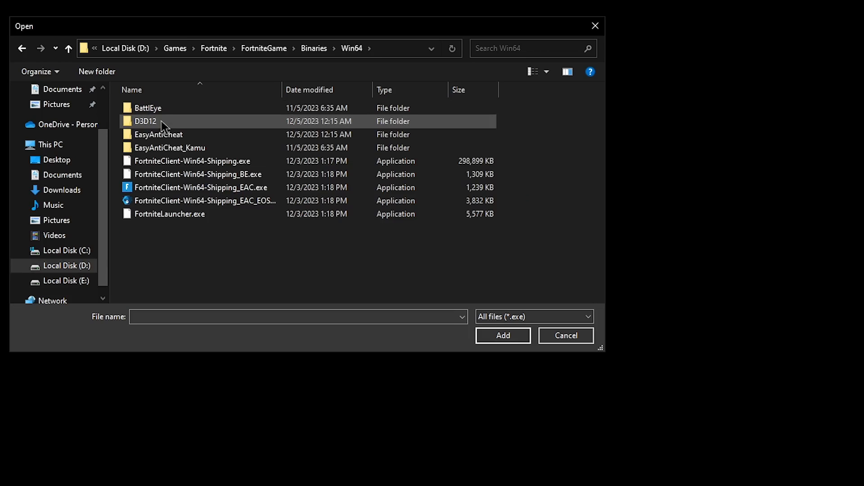
{"action": "left_click", "coordinate": [193, 160]}
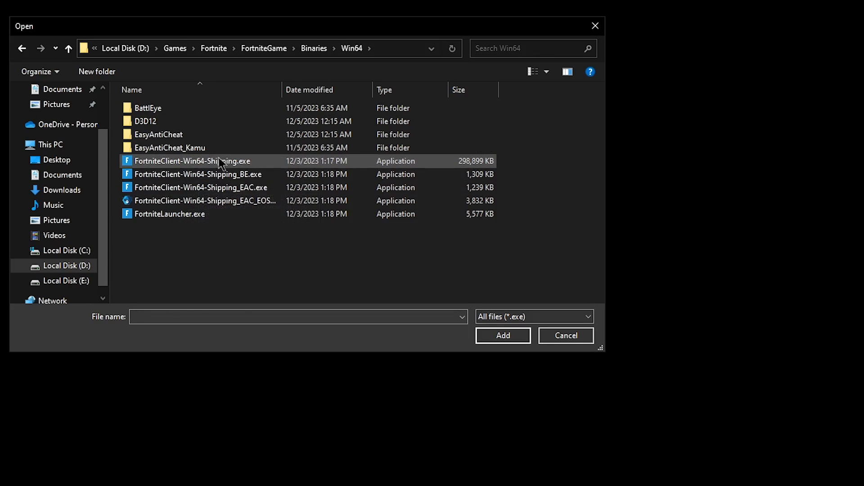
{"action": "left_click", "coordinate": [193, 161]}
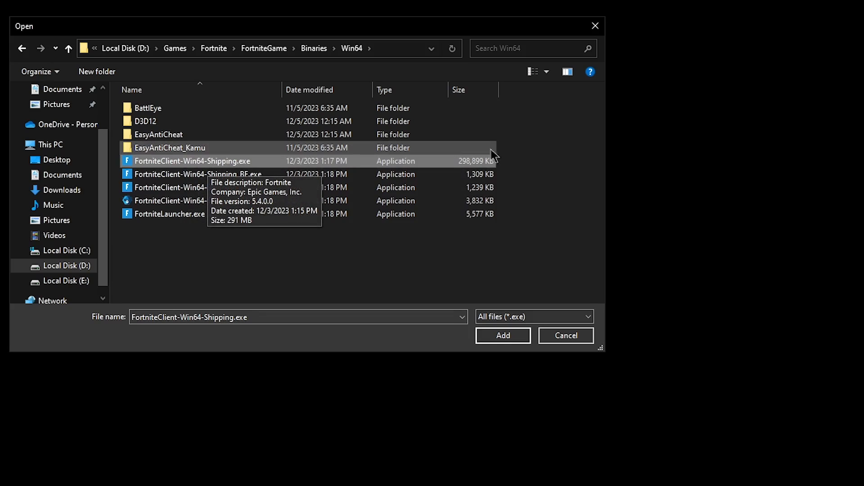
{"action": "mouse_move", "coordinate": [560, 165]}
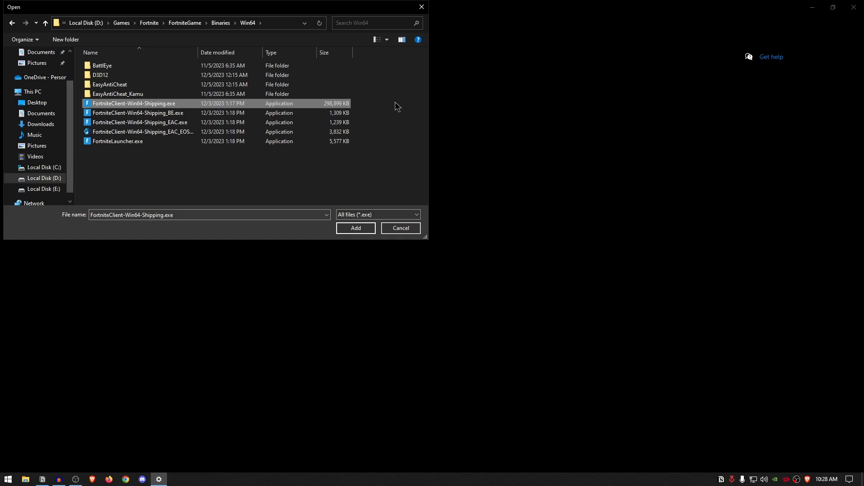
{"action": "mouse_move", "coordinate": [389, 104]}
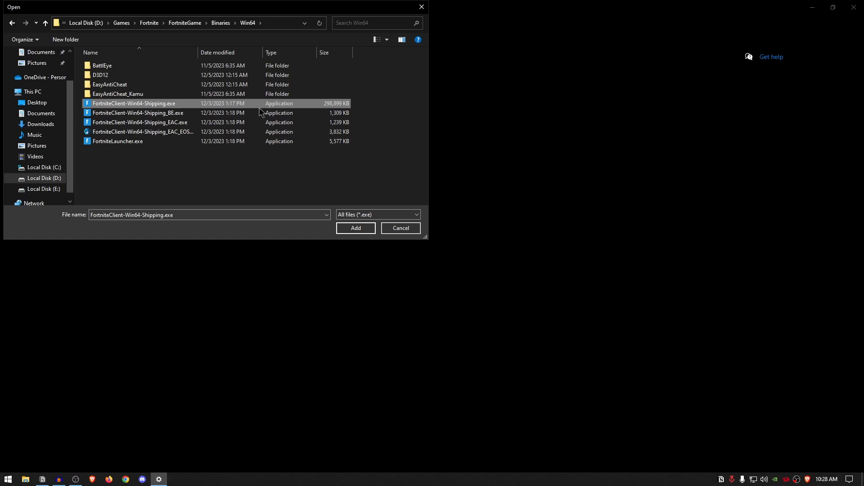
{"action": "left_click", "coordinate": [355, 228]}
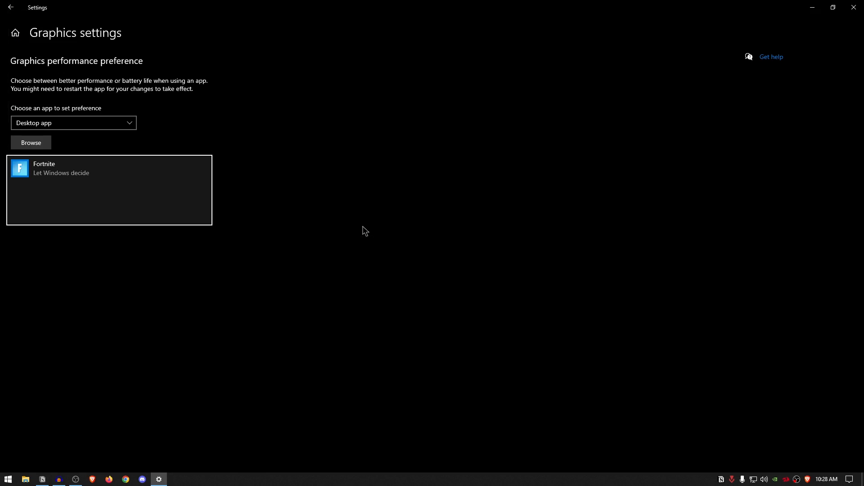
Set Fortnite's graphics preference to High performance and save it
{"action": "left_click", "coordinate": [143, 214]}
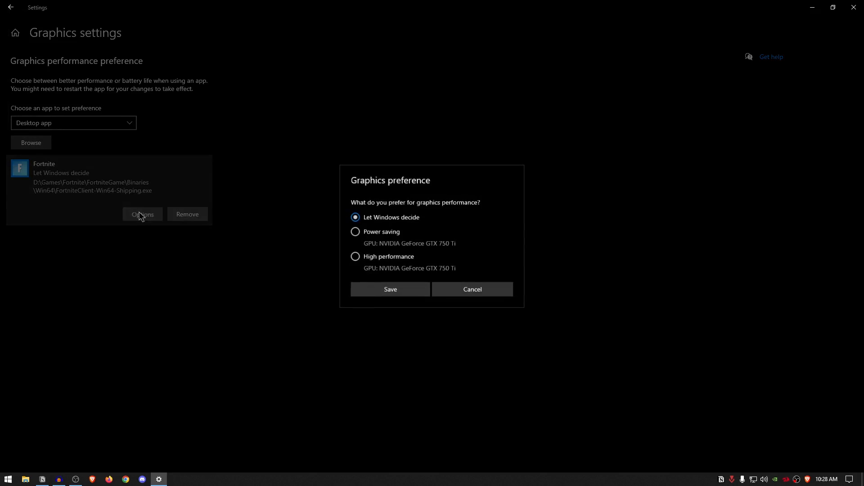
{"action": "left_click", "coordinate": [355, 257]}
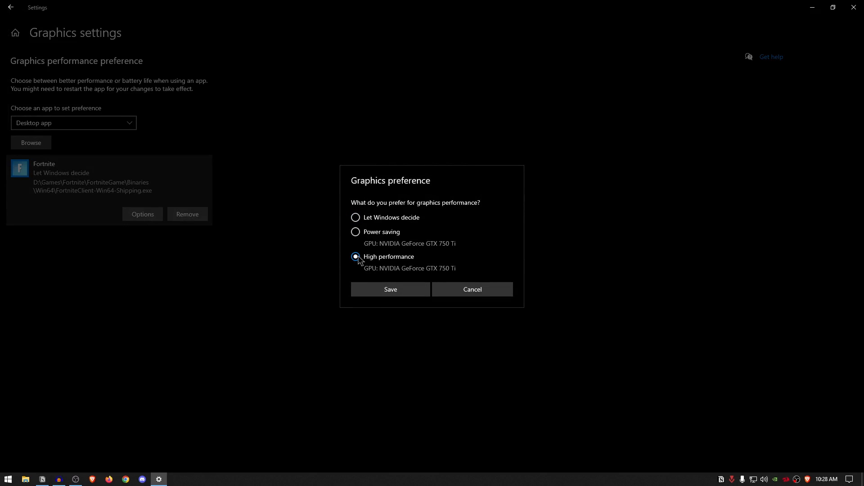
{"action": "left_click", "coordinate": [391, 289]}
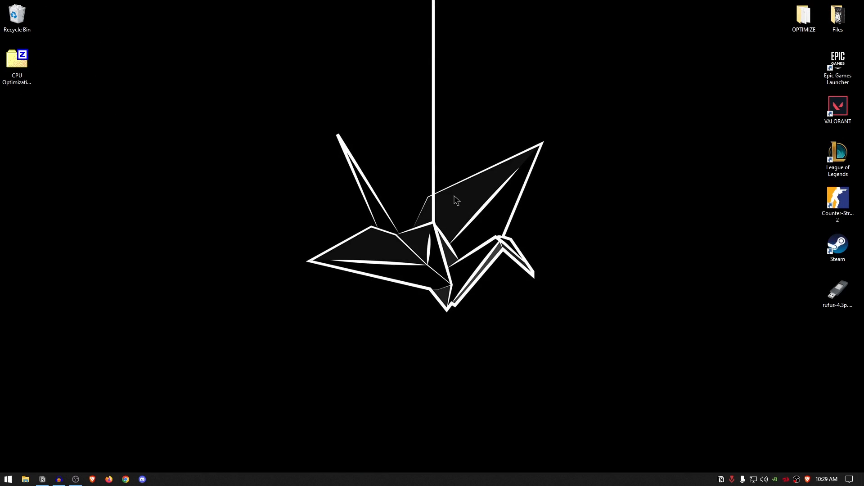
{"action": "mouse_move", "coordinate": [419, 236]}
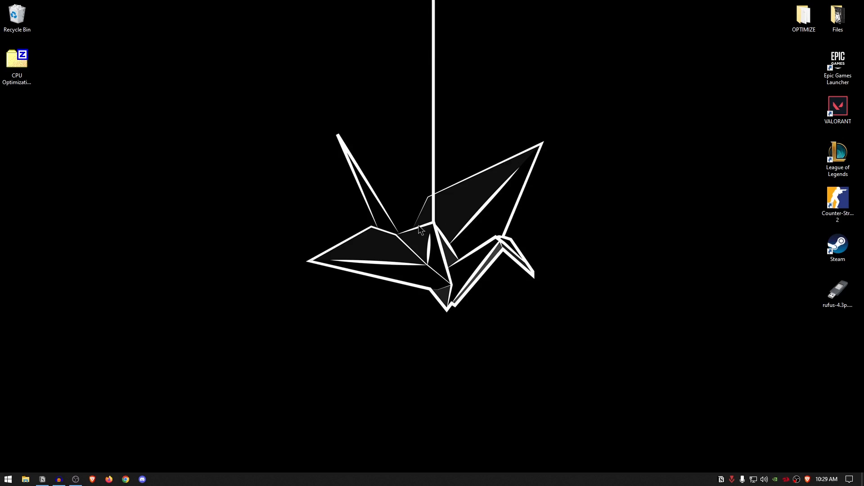
{"action": "mouse_move", "coordinate": [261, 367]}
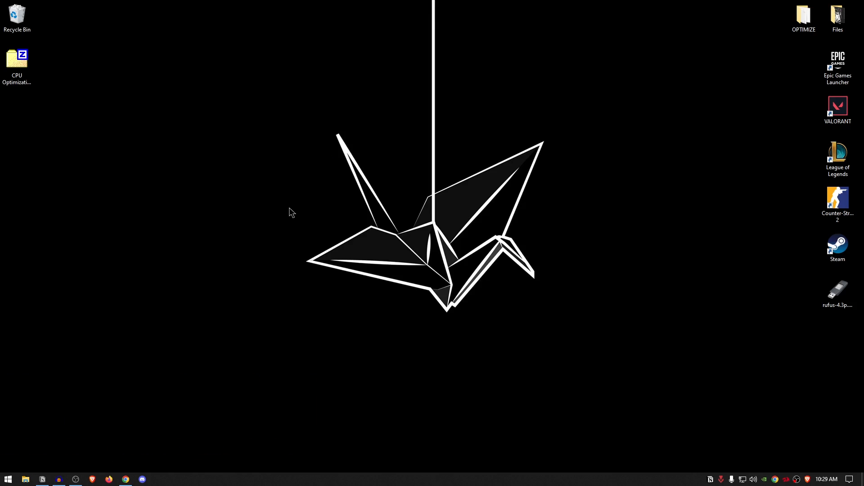
{"action": "mouse_move", "coordinate": [231, 330]}
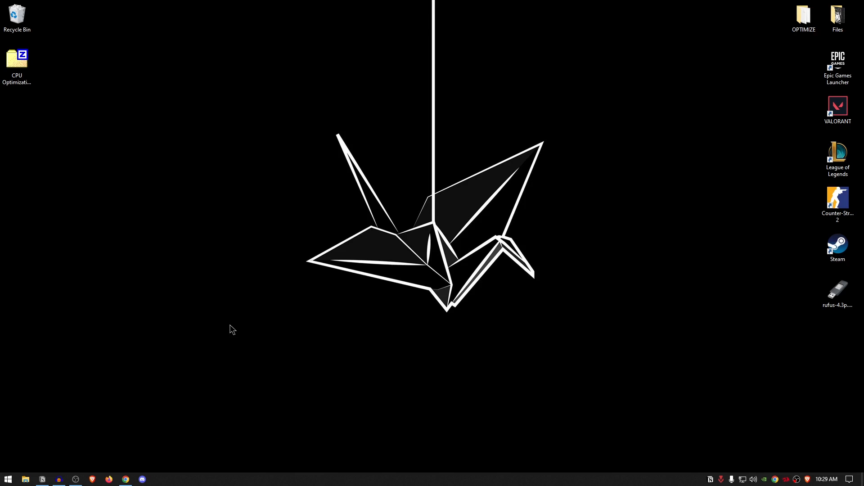
{"action": "mouse_move", "coordinate": [782, 479]}
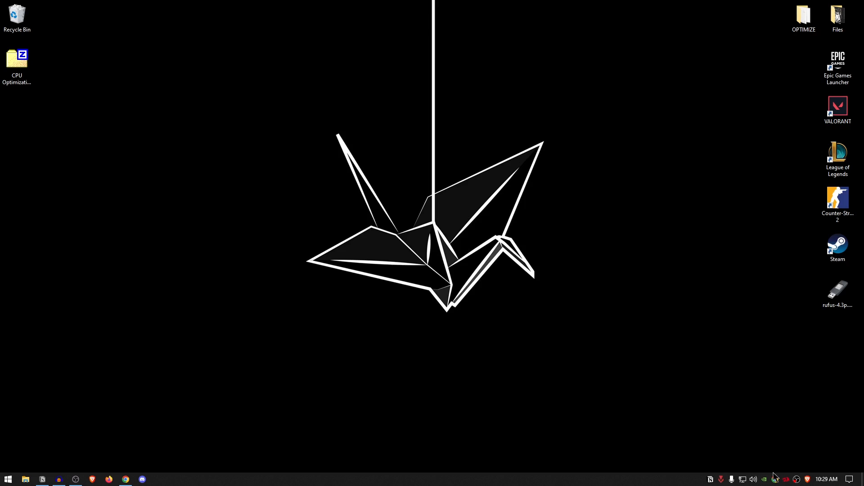
{"action": "mouse_move", "coordinate": [520, 358]}
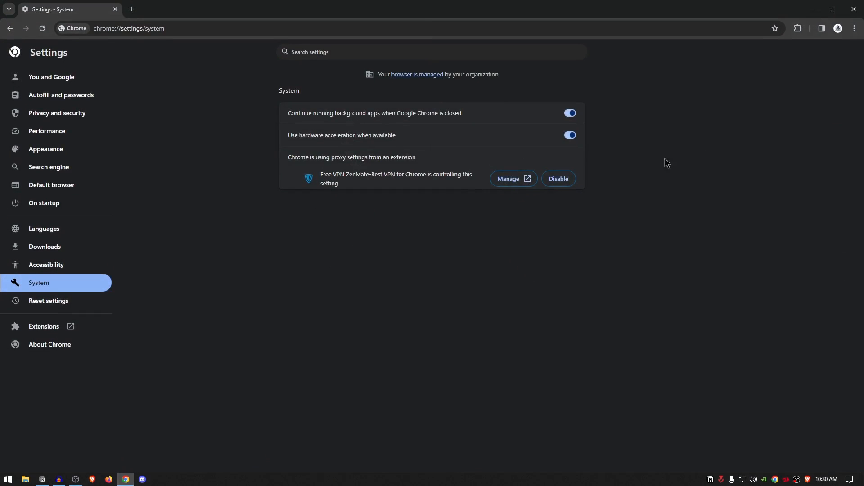
Turn off 'Continue running background apps when Google Chrome is closed' in Chrome's System settings
{"action": "left_click", "coordinate": [854, 28]}
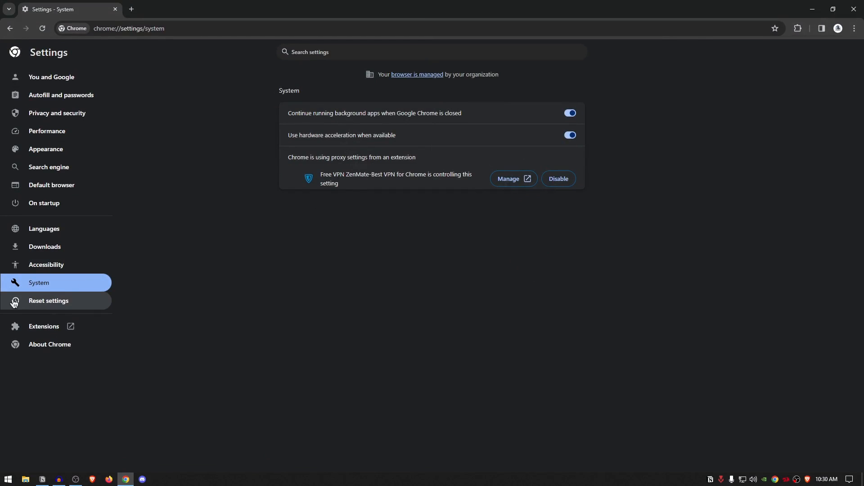
{"action": "mouse_move", "coordinate": [493, 149]}
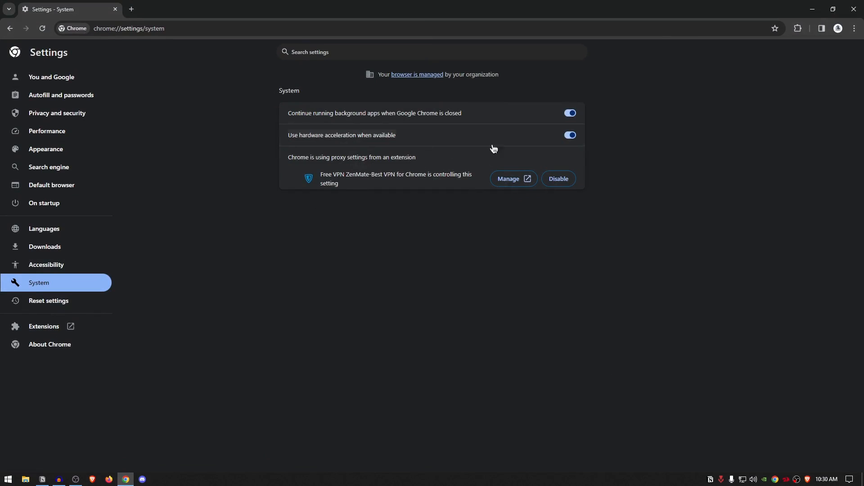
{"action": "mouse_move", "coordinate": [299, 125]}
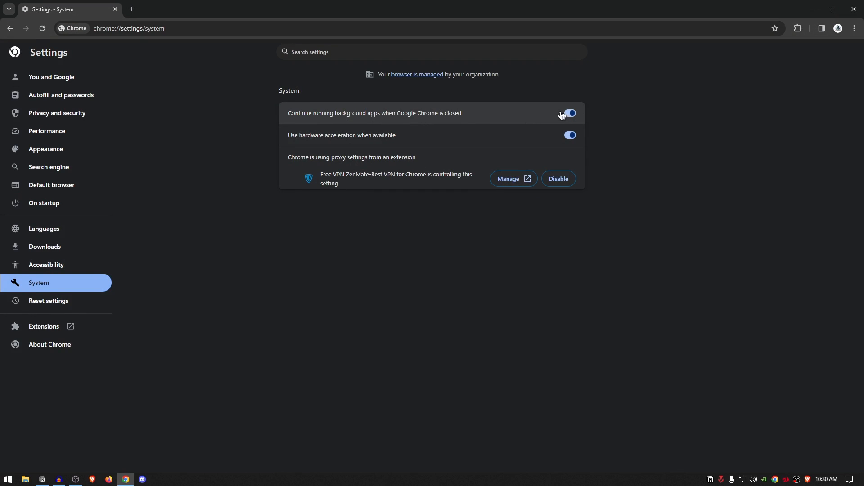
{"action": "left_click", "coordinate": [571, 113]}
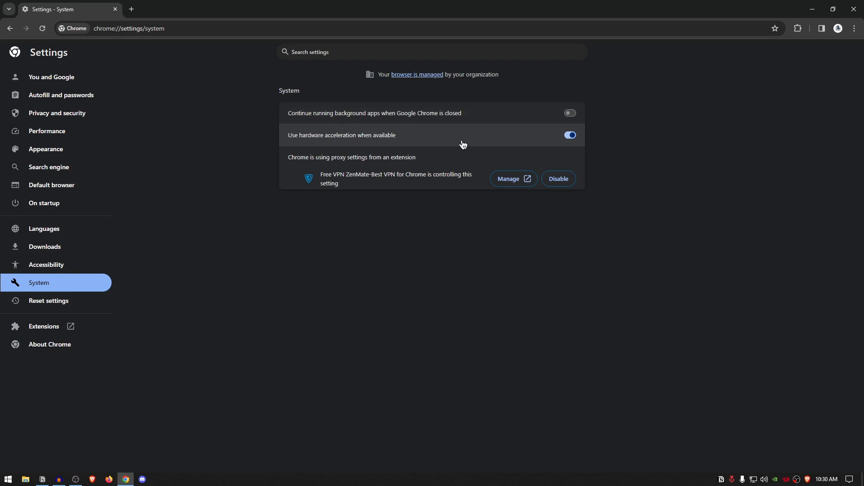
{"action": "left_click", "coordinate": [570, 135]}
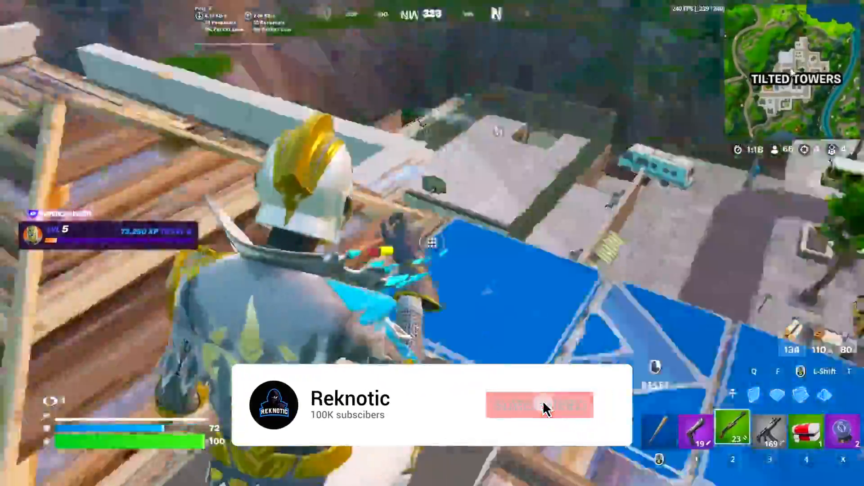
Close Chrome so only the Windows desktop remains
{"action": "left_click", "coordinate": [542, 408]}
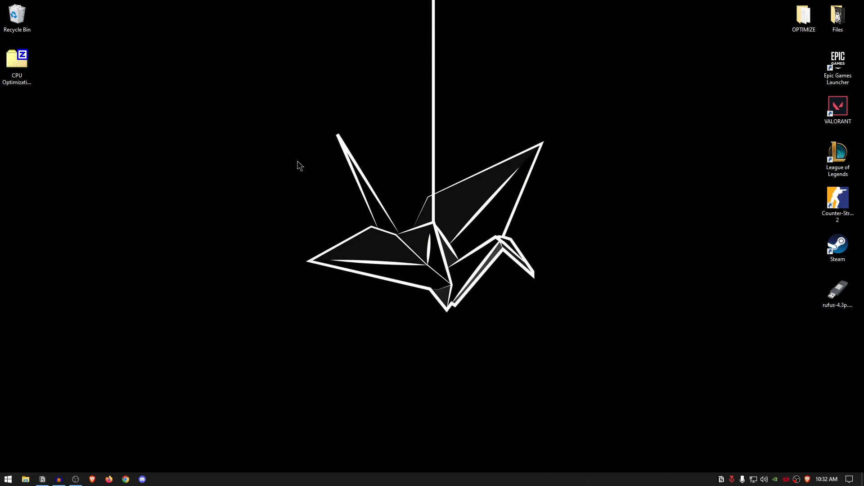
{"action": "mouse_move", "coordinate": [137, 334]}
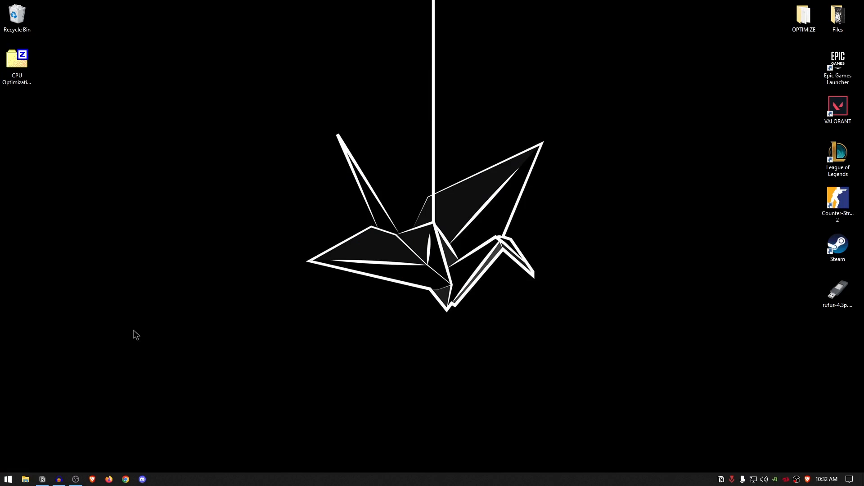
Search for 'device Manager' and launch it
{"action": "type", "text": "device Manager"}
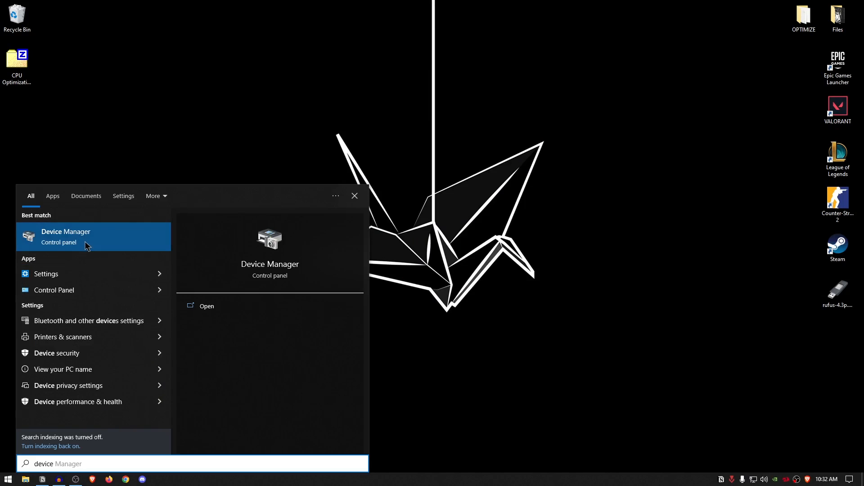
{"action": "left_click", "coordinate": [65, 236]}
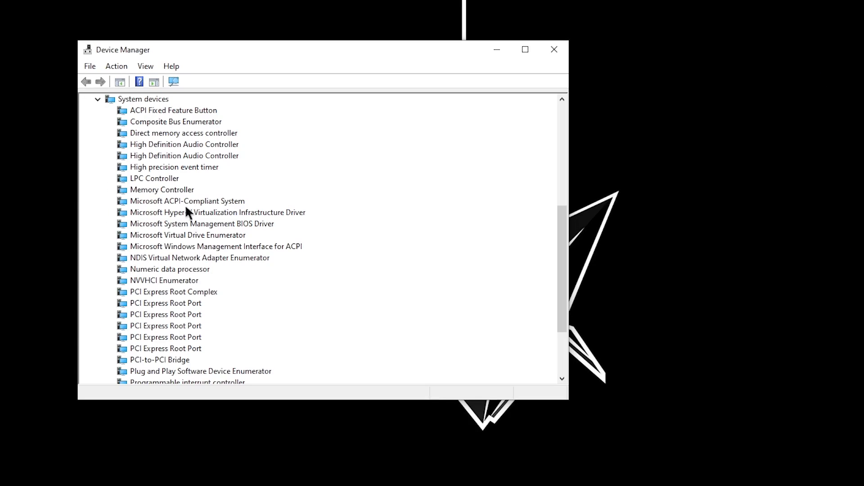
Disable the High precision event timer under System devices and confirm
{"action": "left_click", "coordinate": [173, 168]}
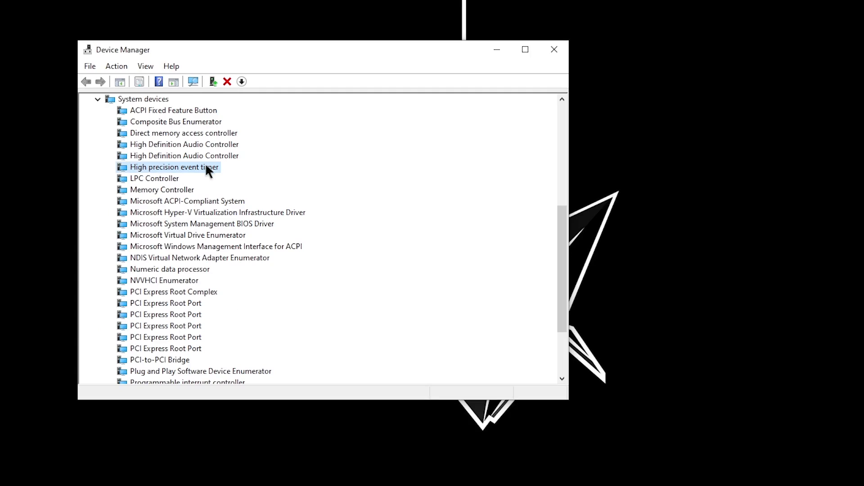
{"action": "right_click", "coordinate": [174, 168]}
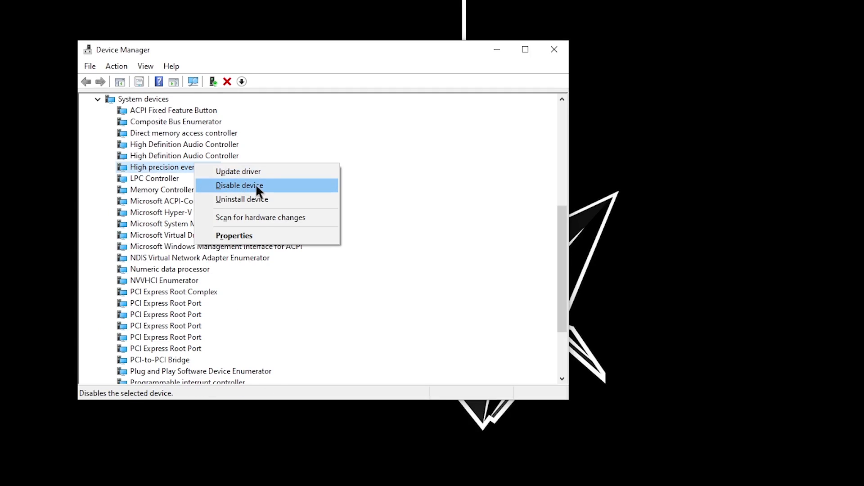
{"action": "left_click", "coordinate": [240, 186]}
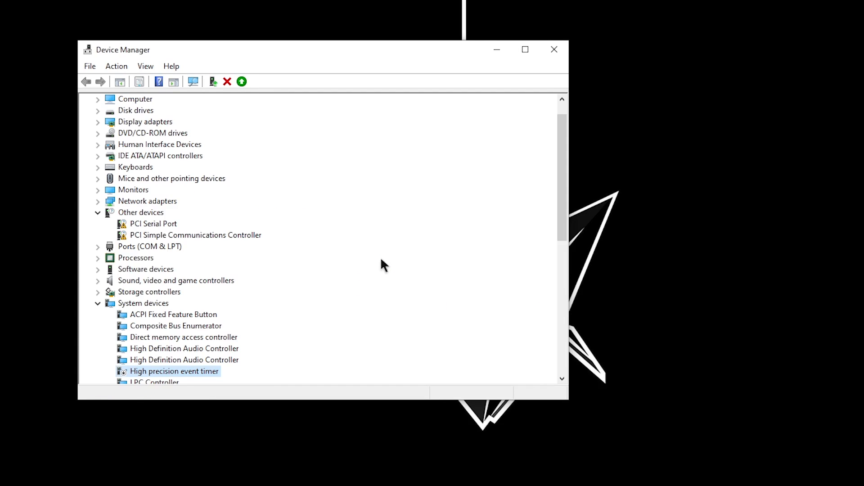
{"action": "left_click", "coordinate": [554, 49]}
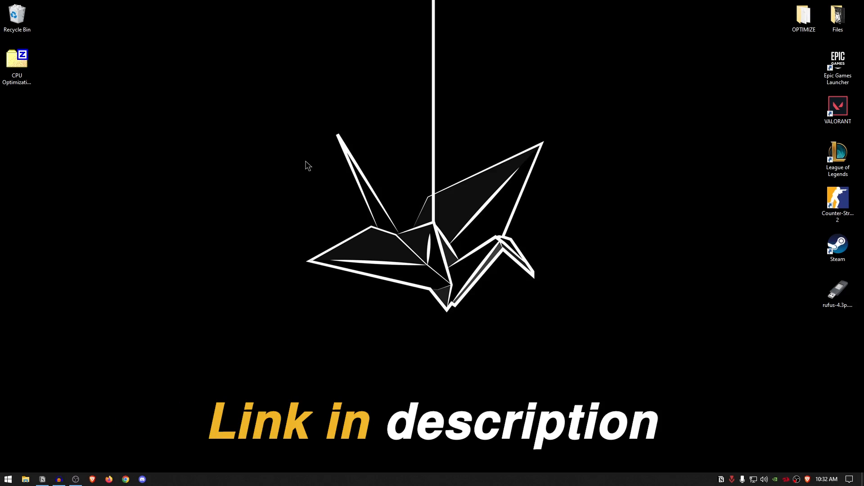
{"action": "mouse_move", "coordinate": [173, 136]}
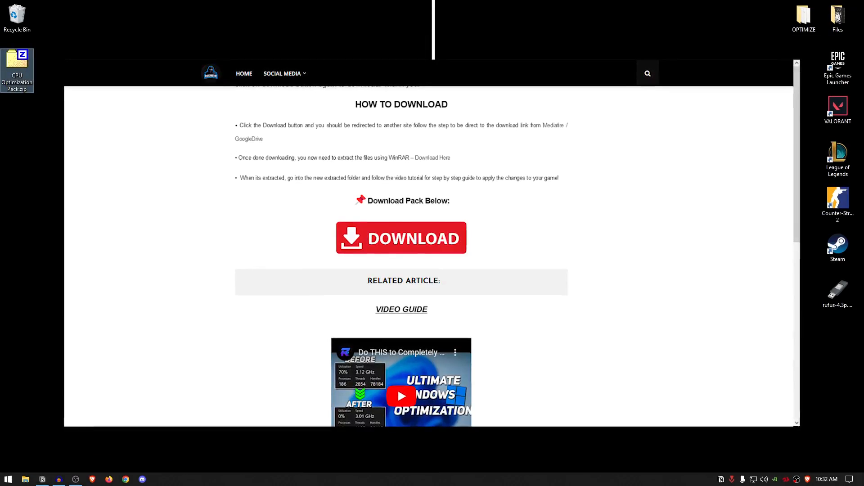
Extract CPU Optimization Pack.zip via 7-Zip into its own folder and open that folder
{"action": "scroll", "scroll_direction": "down", "scroll_amount": 3}
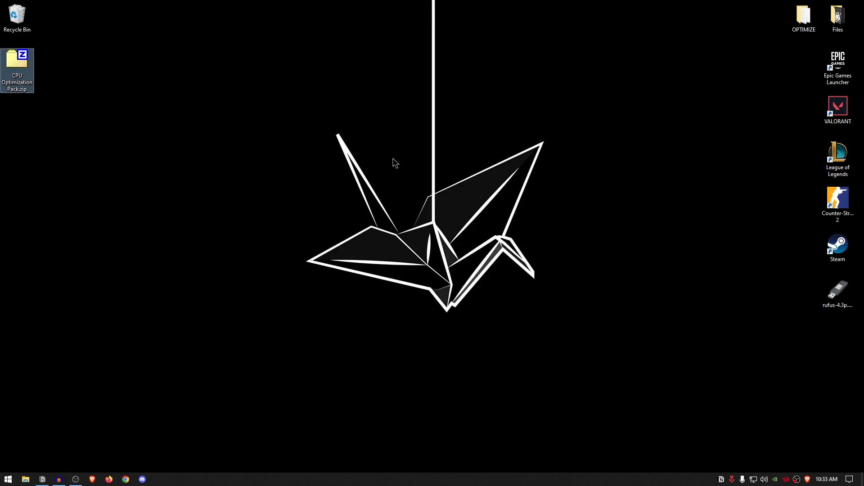
{"action": "mouse_move", "coordinate": [384, 163]}
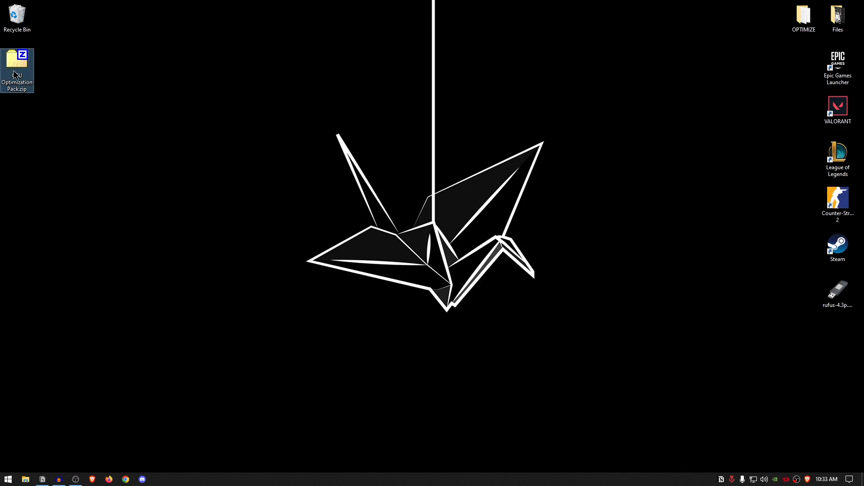
{"action": "right_click", "coordinate": [16, 63]}
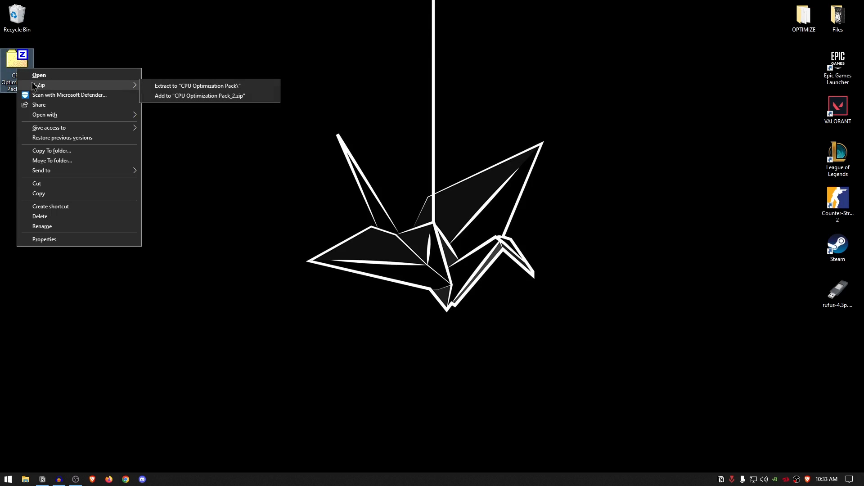
{"action": "left_click", "coordinate": [200, 90]}
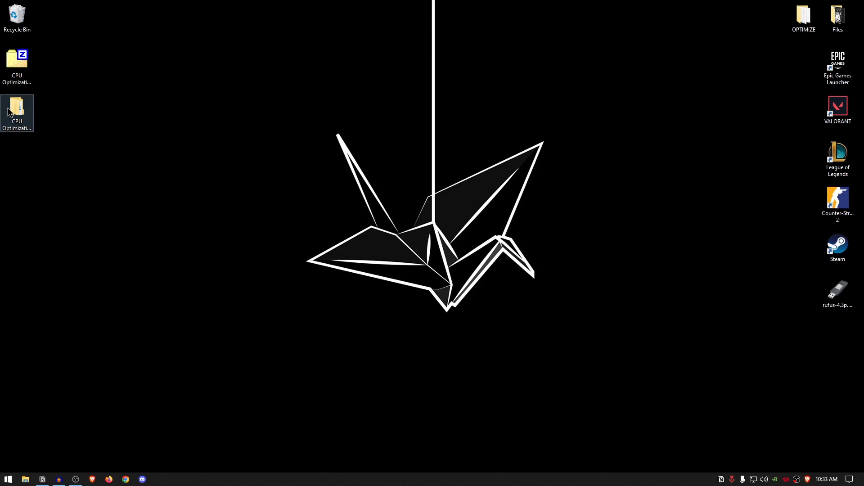
{"action": "double_click", "coordinate": [17, 106]}
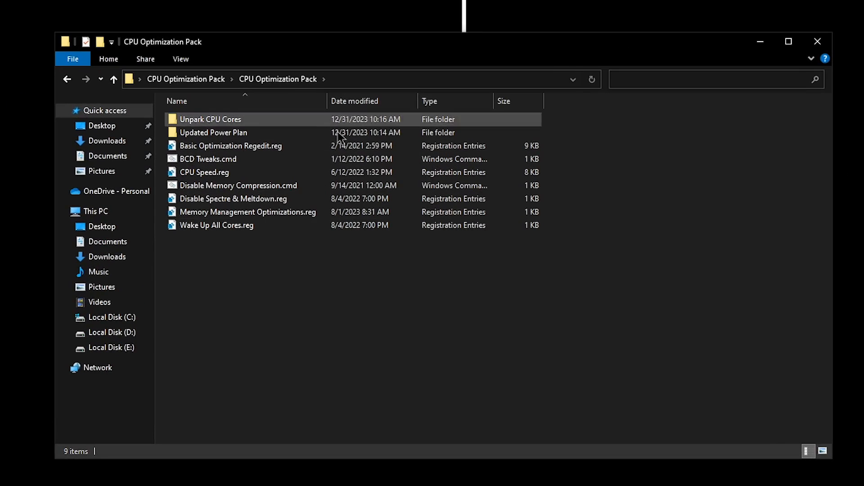
Open the inner pack folder and select Basic Optimization Regedit.reg
{"action": "left_click", "coordinate": [607, 294]}
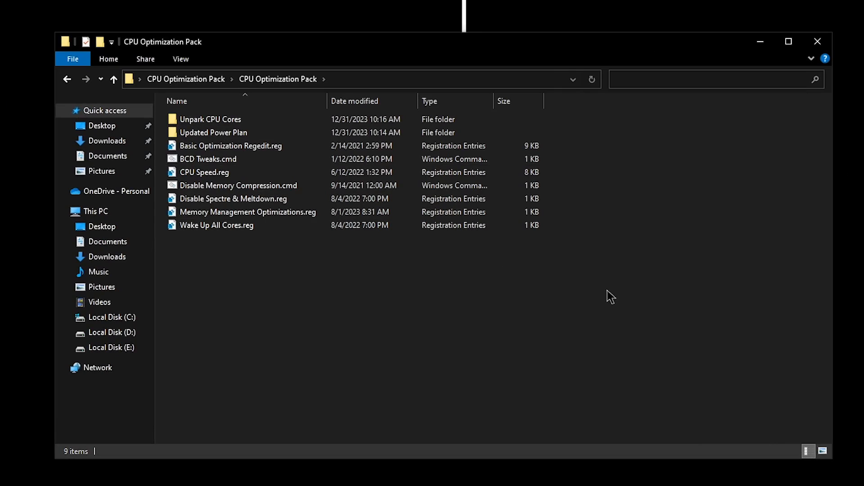
{"action": "left_click", "coordinate": [231, 145]}
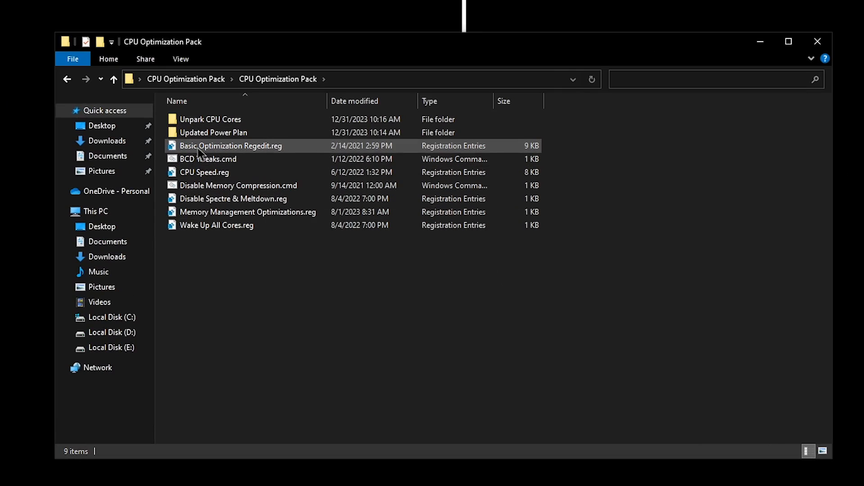
{"action": "mouse_move", "coordinate": [300, 152]}
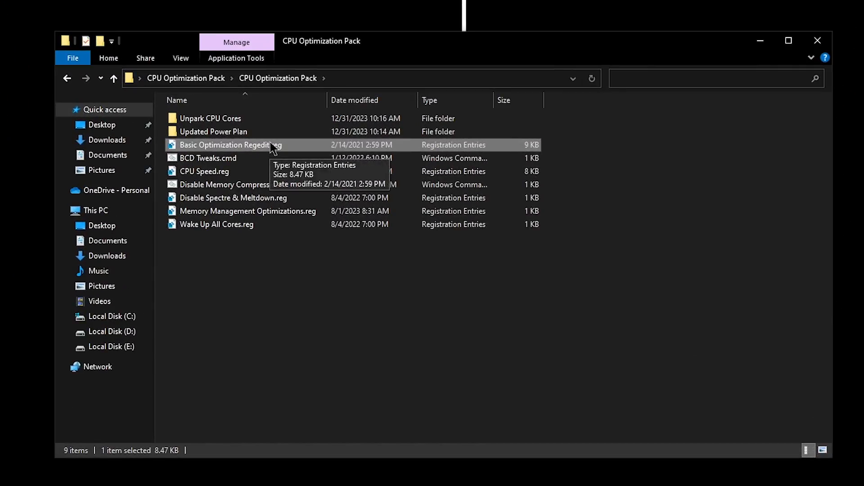
{"action": "double_click", "coordinate": [229, 145]}
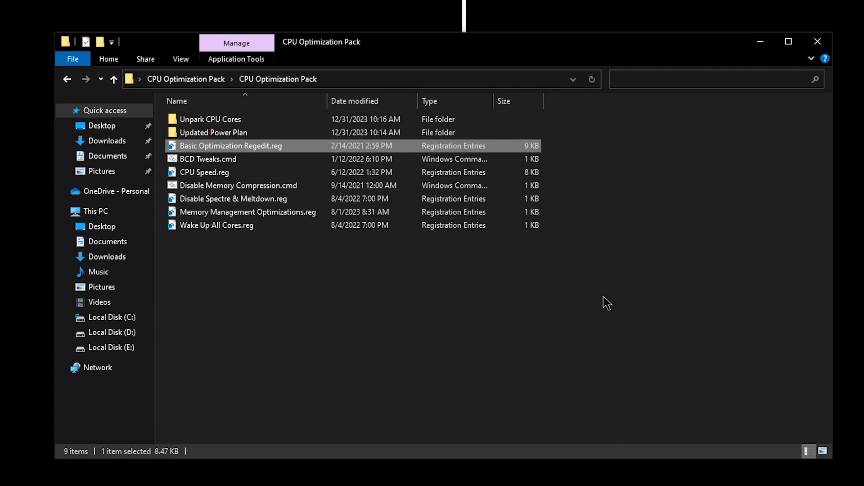
{"action": "right_click", "coordinate": [231, 146]}
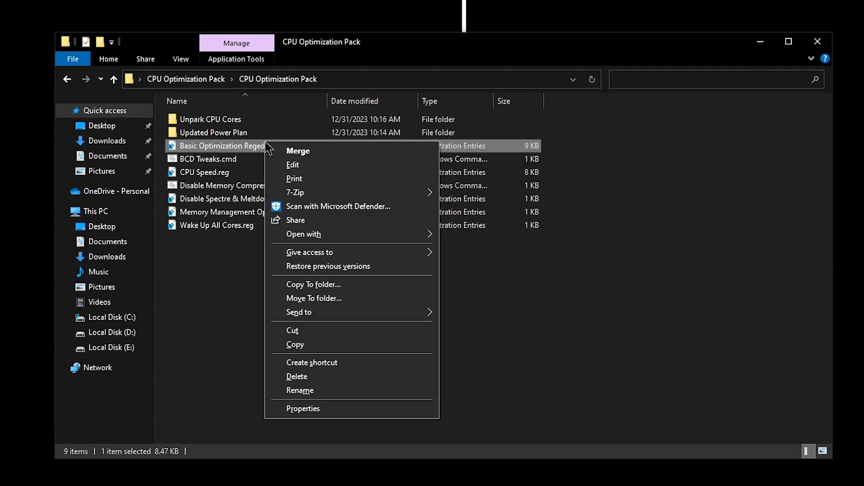
{"action": "left_click", "coordinate": [293, 164]}
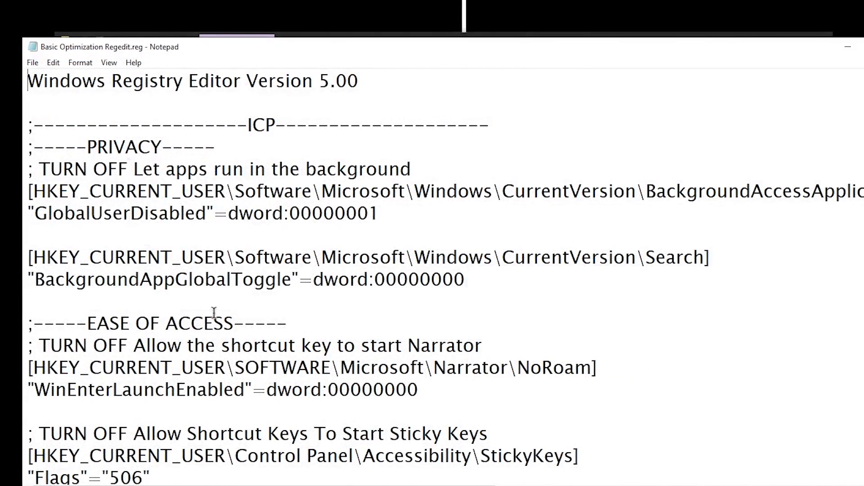
{"action": "scroll", "scroll_direction": "down", "scroll_amount": 3}
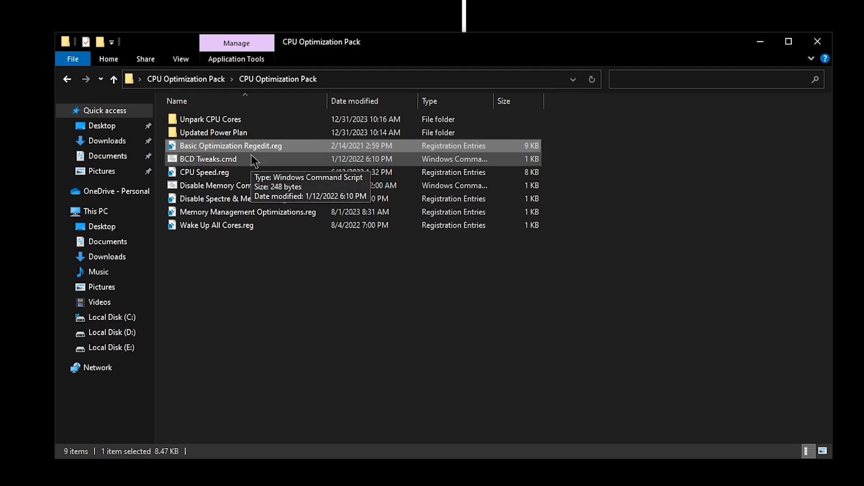
{"action": "mouse_move", "coordinate": [225, 163]}
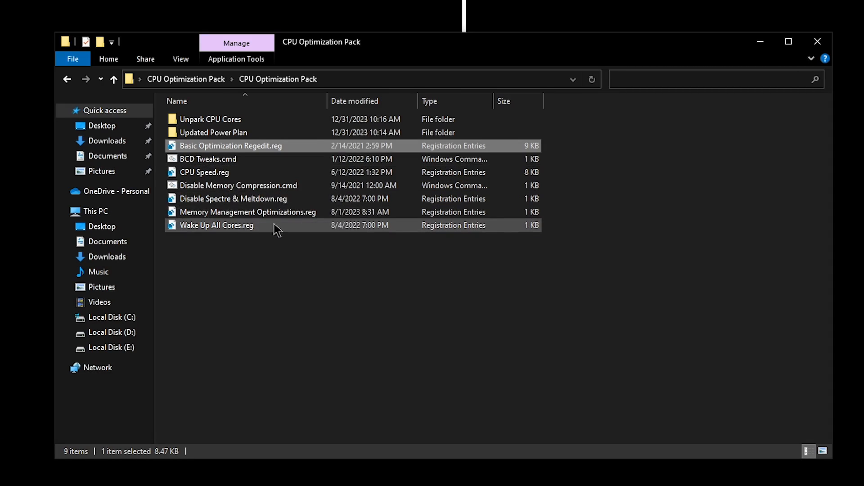
Bring up the context menu for CPU Speed.reg
{"action": "right_click", "coordinate": [207, 159]}
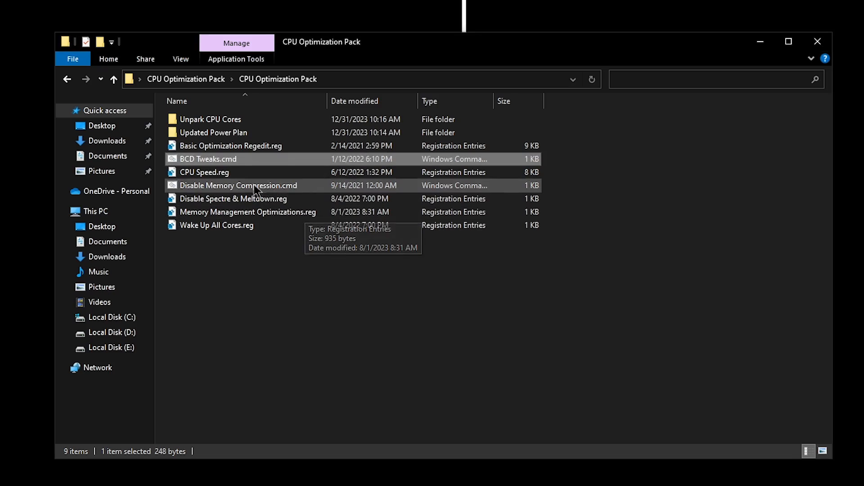
{"action": "right_click", "coordinate": [249, 155]}
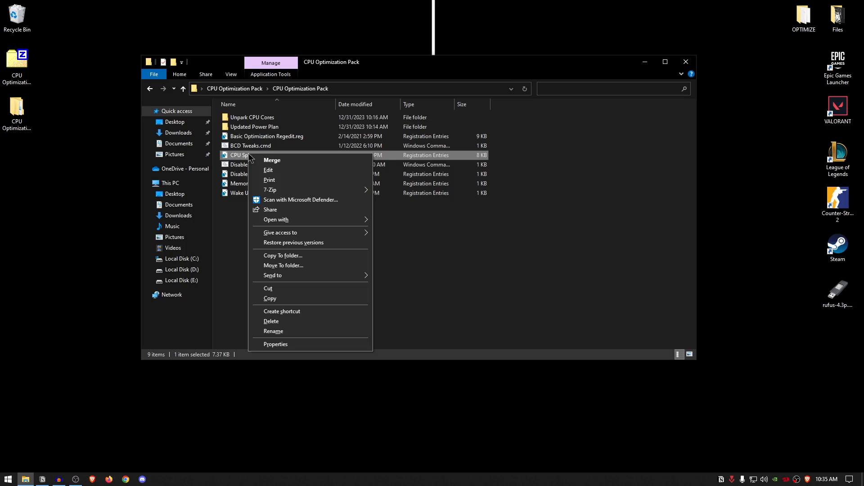
Merge CPU Speed.reg into the registry and run the Disable Memory Compression.cmd script
{"action": "left_click", "coordinate": [272, 161]}
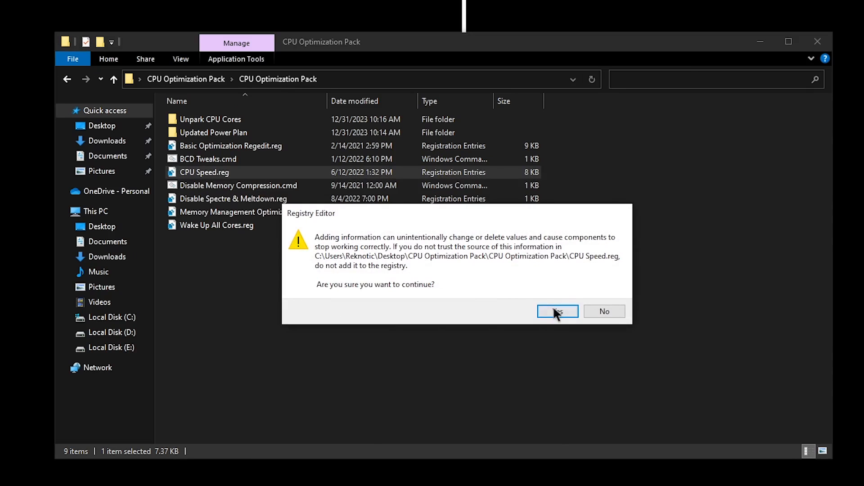
{"action": "left_click", "coordinate": [558, 311]}
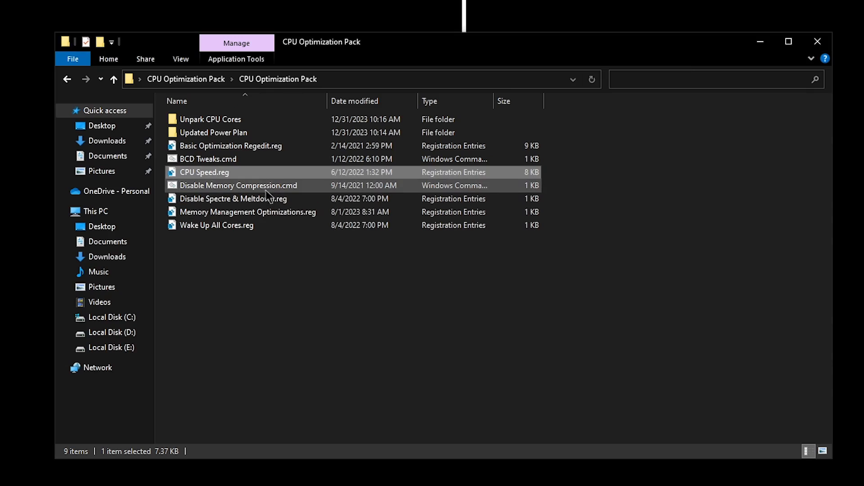
{"action": "left_click", "coordinate": [238, 185]}
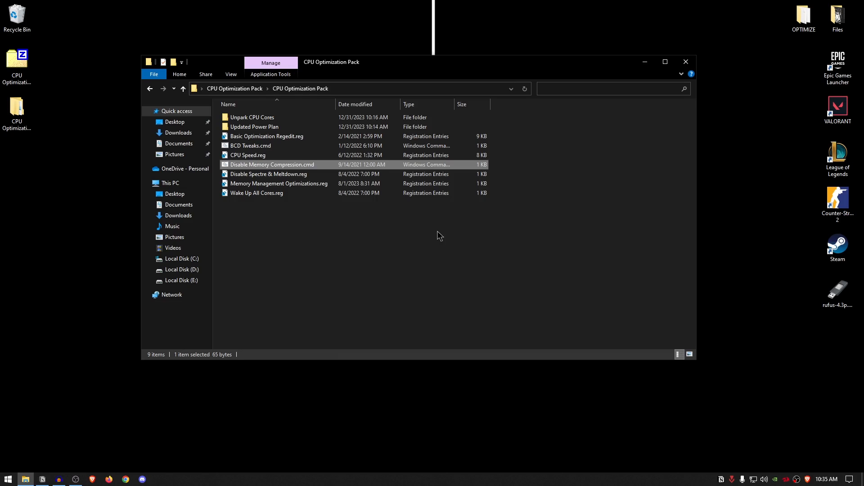
{"action": "mouse_move", "coordinate": [348, 225]}
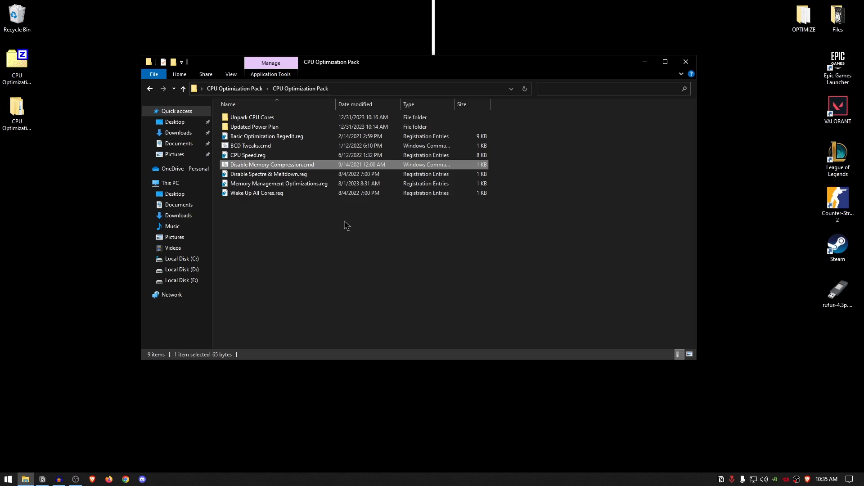
{"action": "double_click", "coordinate": [271, 164]}
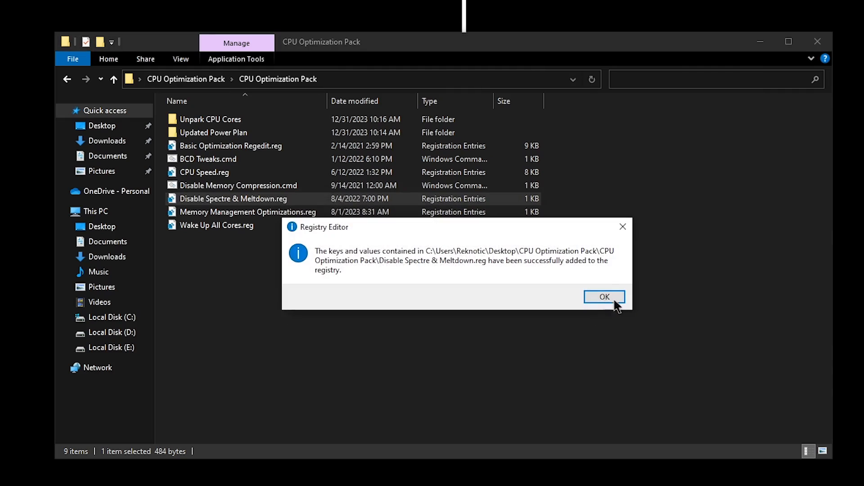
Dismiss the previous success message and merge Wake Up All Cores.reg into the registry
{"action": "left_click", "coordinate": [604, 297]}
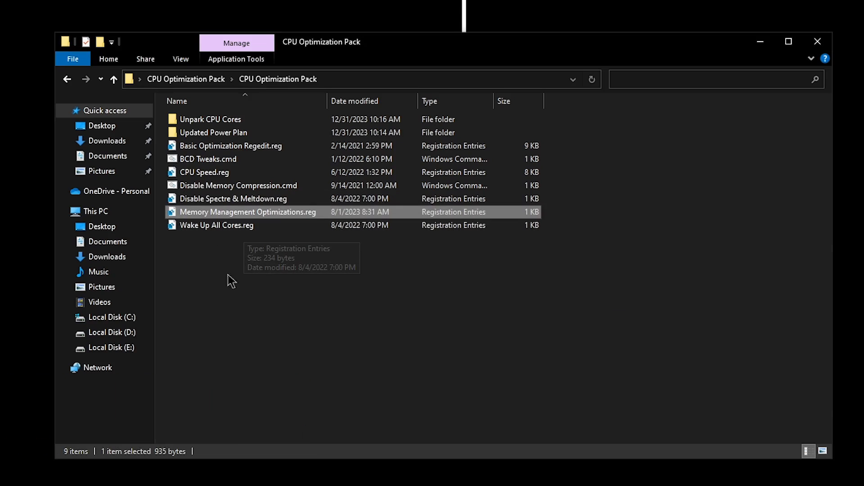
{"action": "mouse_move", "coordinate": [232, 235]}
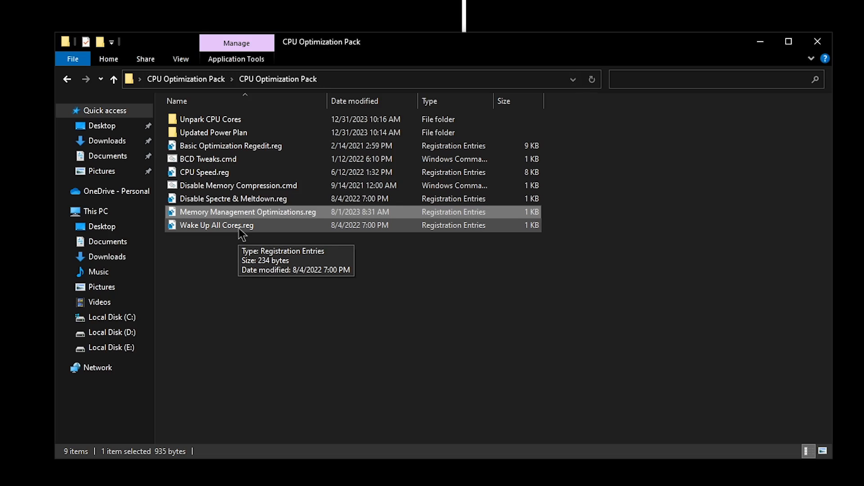
{"action": "double_click", "coordinate": [216, 225]}
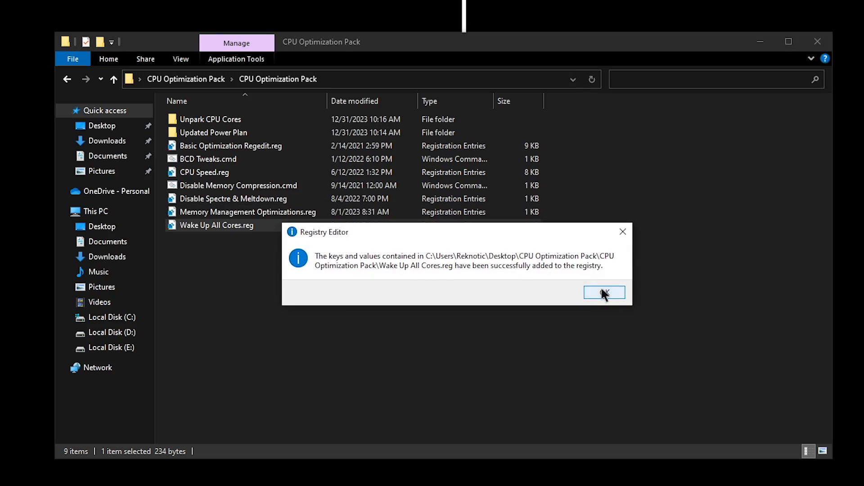
{"action": "left_click", "coordinate": [605, 292]}
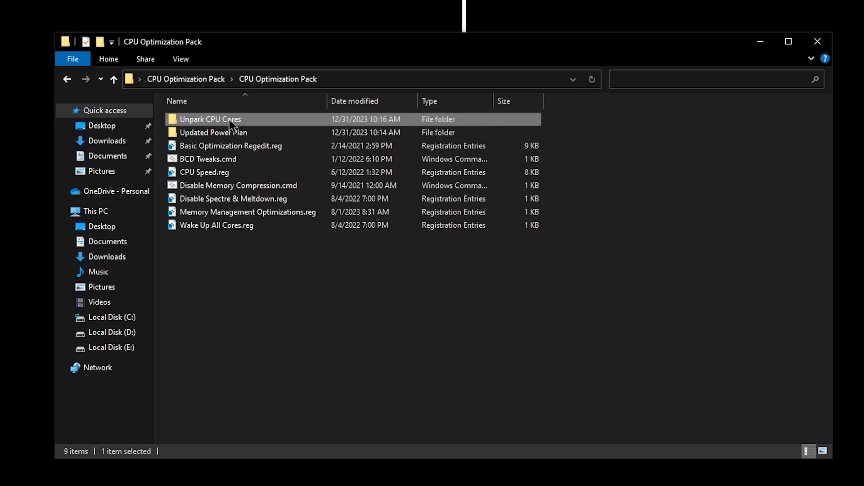
Run UnparkCpu.exe from the Unpark CPU Cores folder, unpark all 4 cores, and close the tool
{"action": "double_click", "coordinate": [211, 118]}
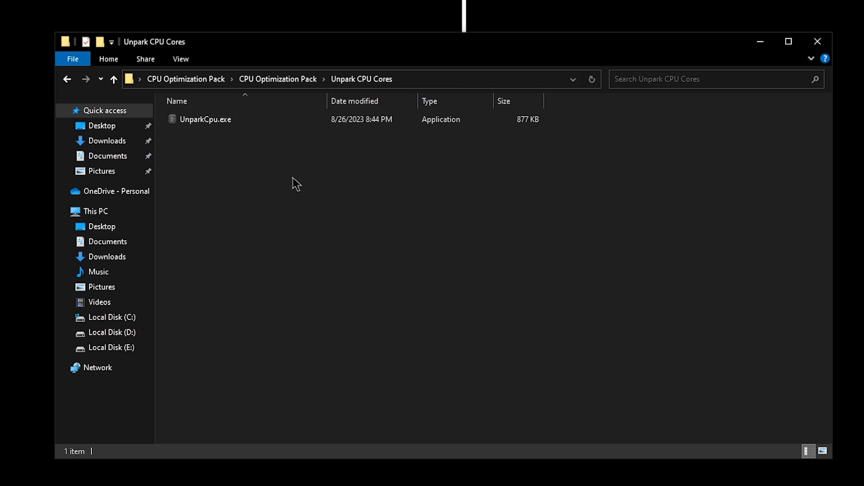
{"action": "left_click", "coordinate": [205, 119]}
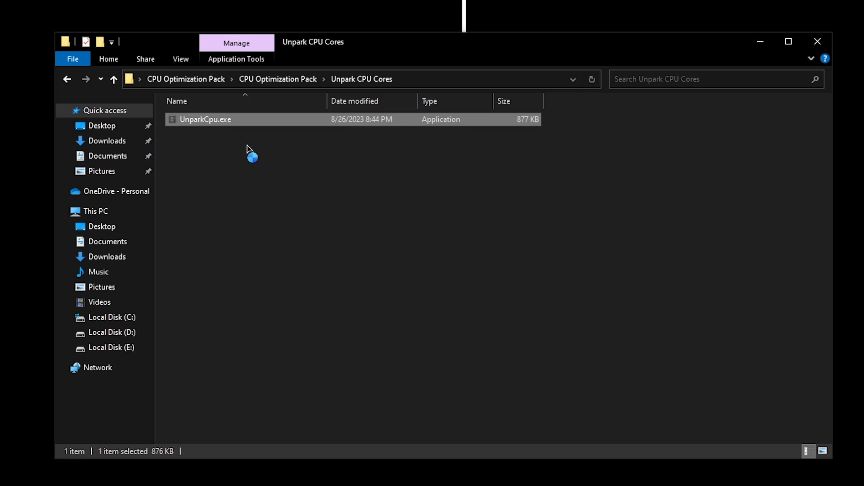
{"action": "double_click", "coordinate": [206, 119]}
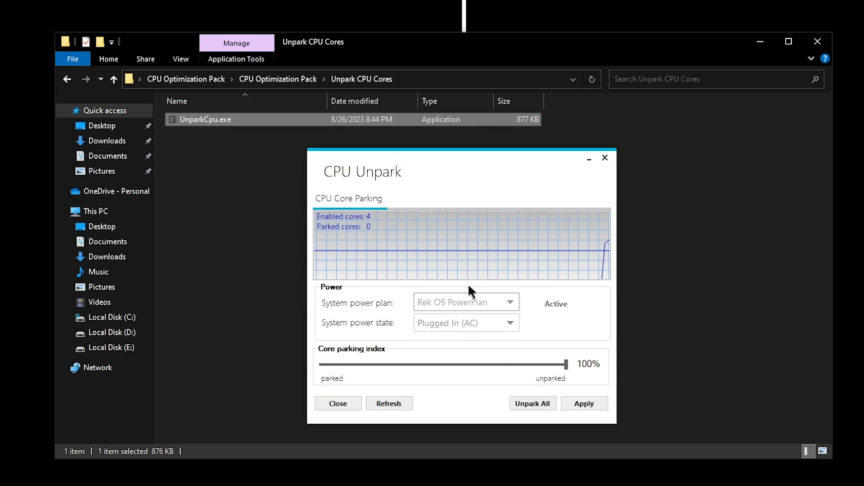
{"action": "left_click", "coordinate": [585, 403]}
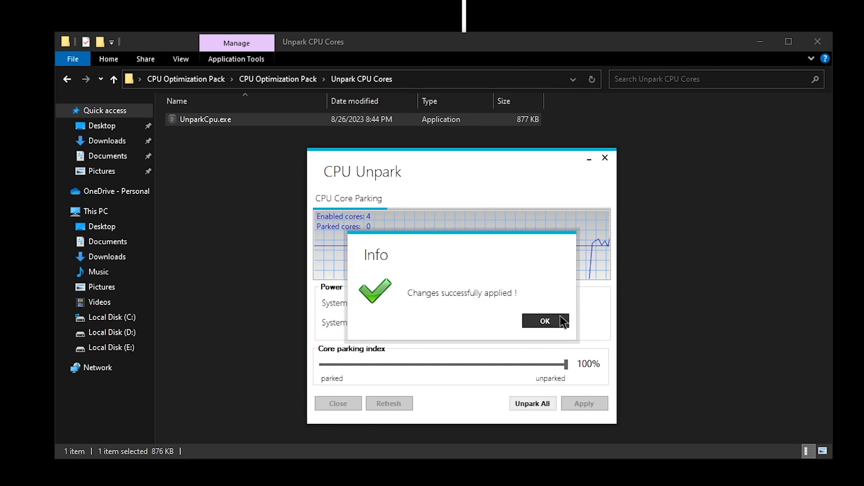
{"action": "left_click", "coordinate": [544, 320]}
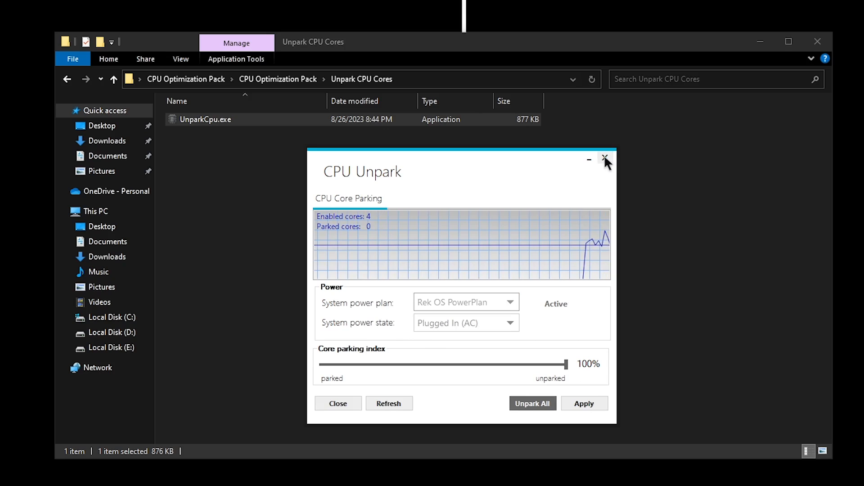
{"action": "left_click", "coordinate": [605, 159]}
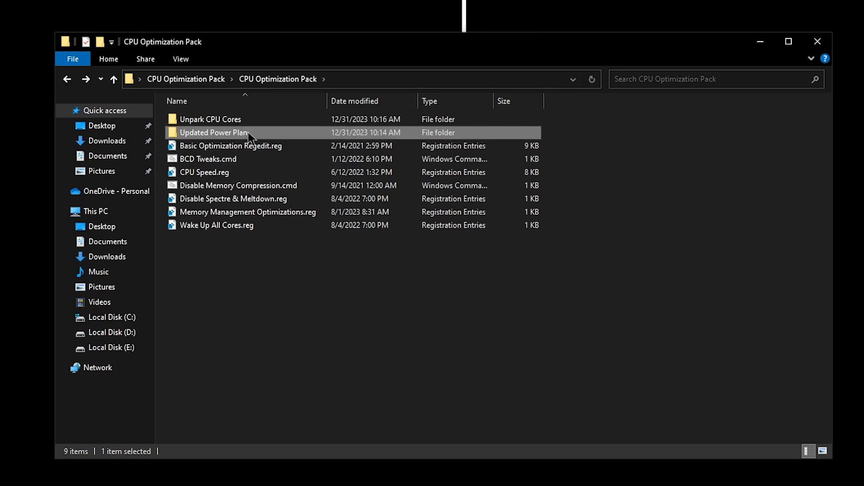
Open the Updated Power Plan folder and merge Disable Power Throttling.reg into the registry
{"action": "double_click", "coordinate": [213, 132]}
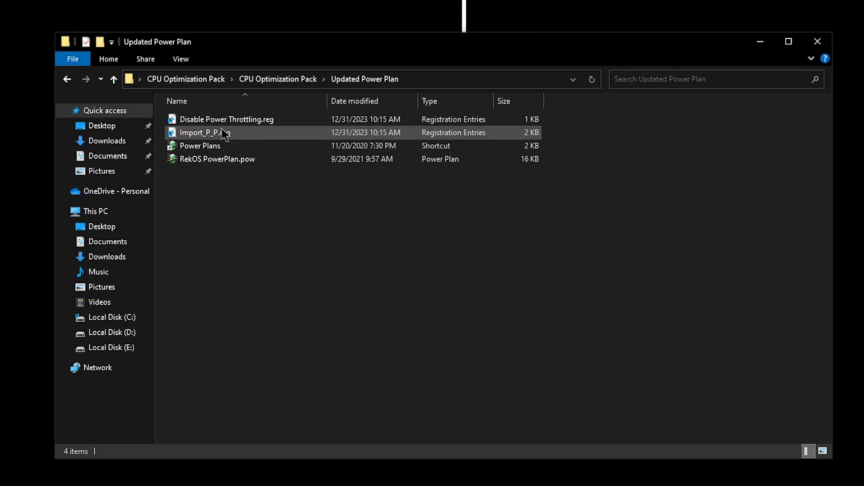
{"action": "left_click", "coordinate": [216, 158]}
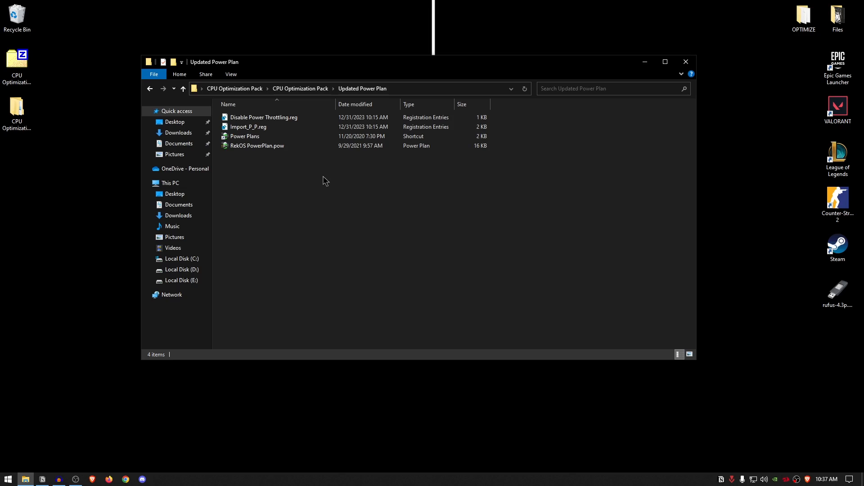
{"action": "mouse_move", "coordinate": [309, 190]}
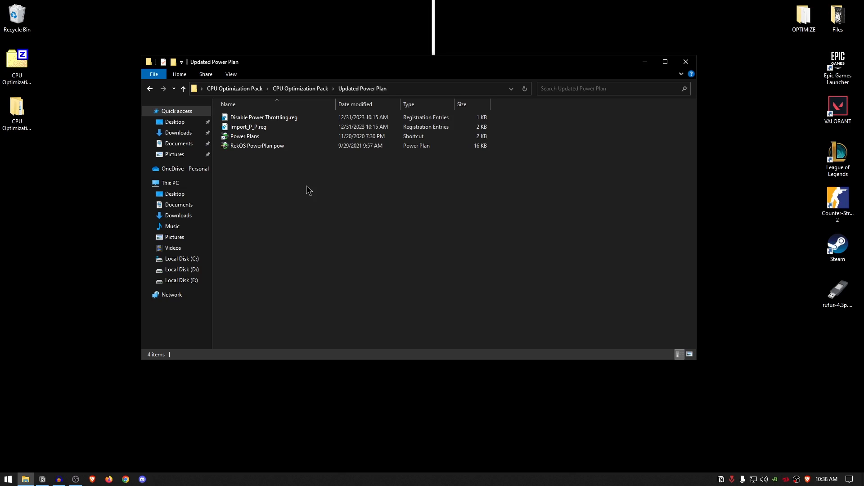
{"action": "left_click", "coordinate": [264, 117]}
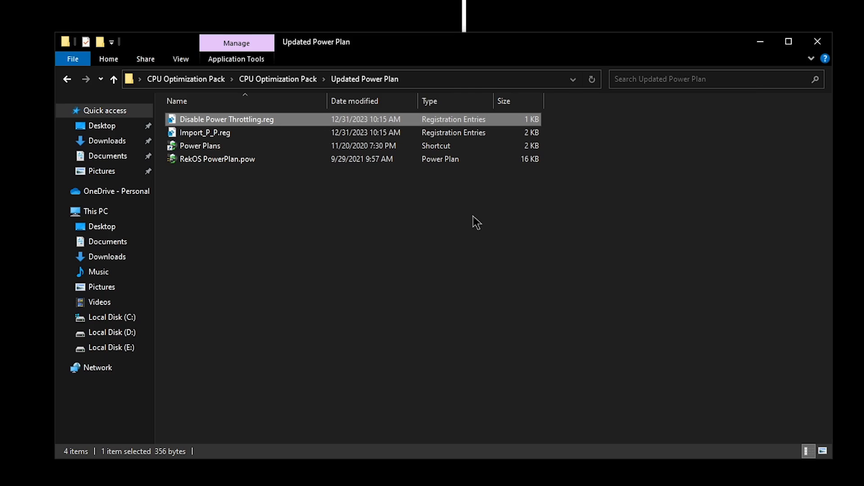
{"action": "mouse_move", "coordinate": [276, 118]}
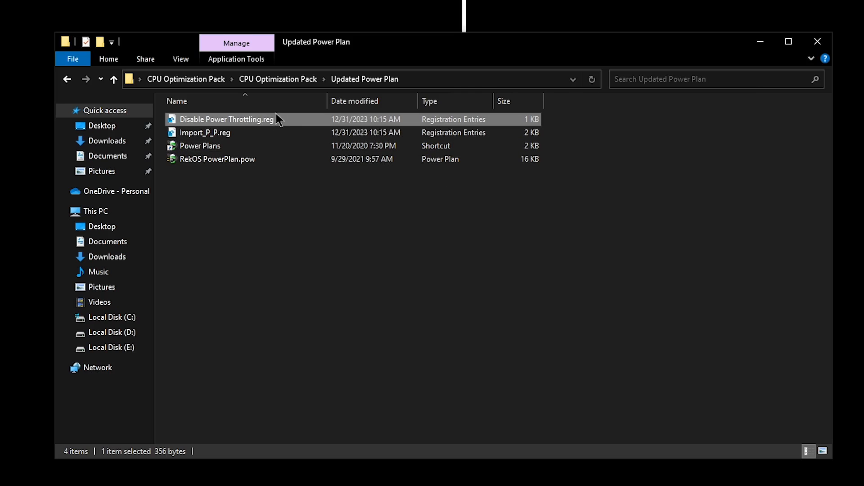
{"action": "mouse_move", "coordinate": [346, 223]}
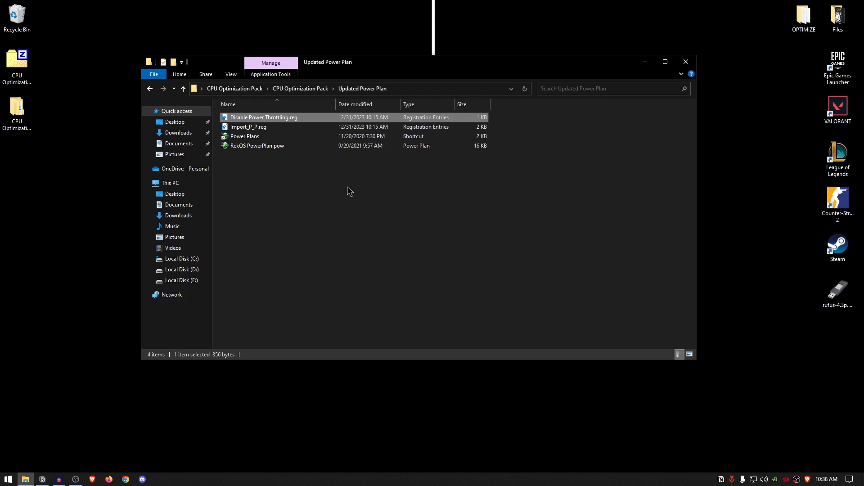
{"action": "mouse_move", "coordinate": [317, 123]}
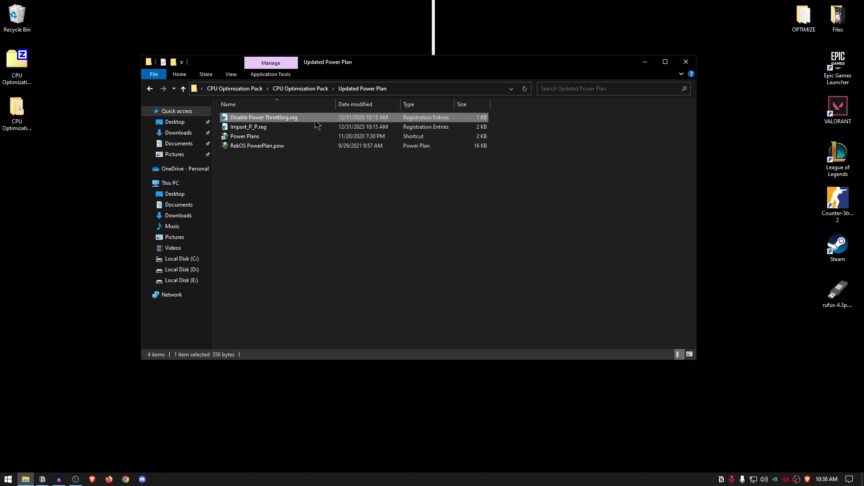
{"action": "mouse_move", "coordinate": [313, 121]}
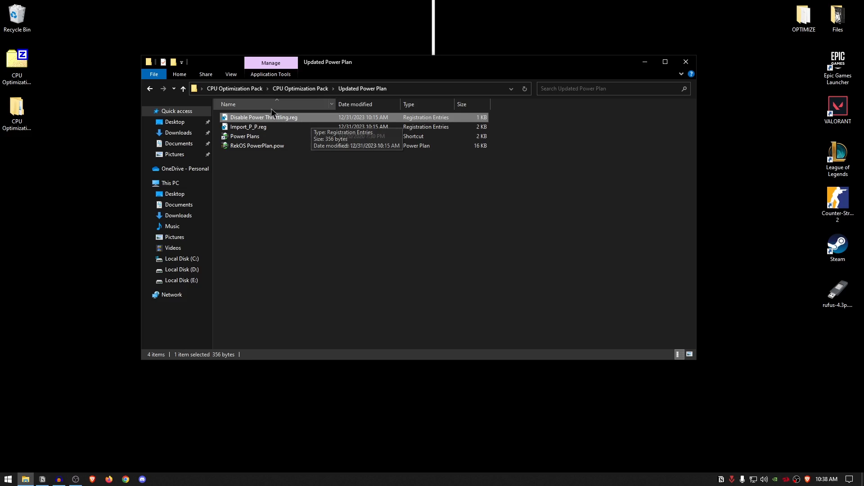
{"action": "double_click", "coordinate": [264, 117]}
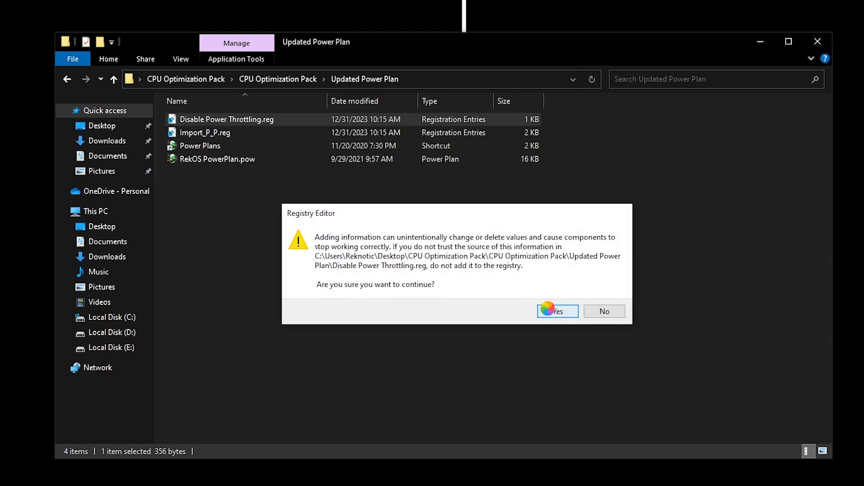
{"action": "left_click", "coordinate": [557, 310]}
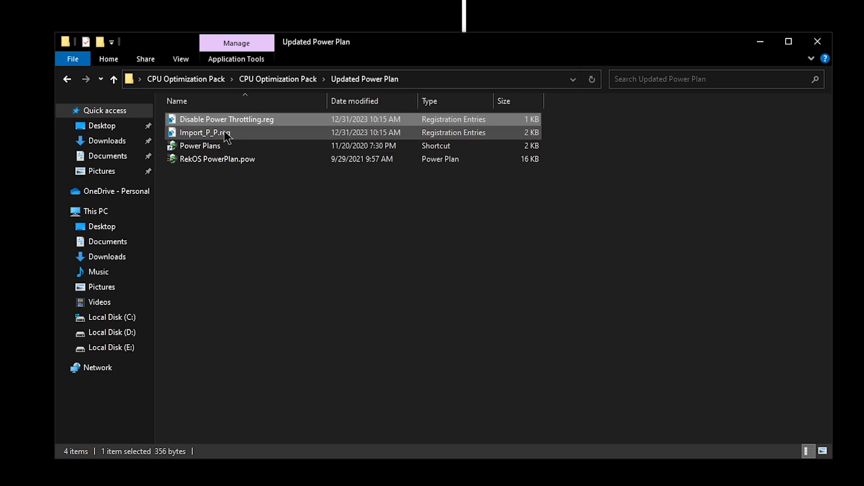
{"action": "mouse_move", "coordinate": [227, 134]}
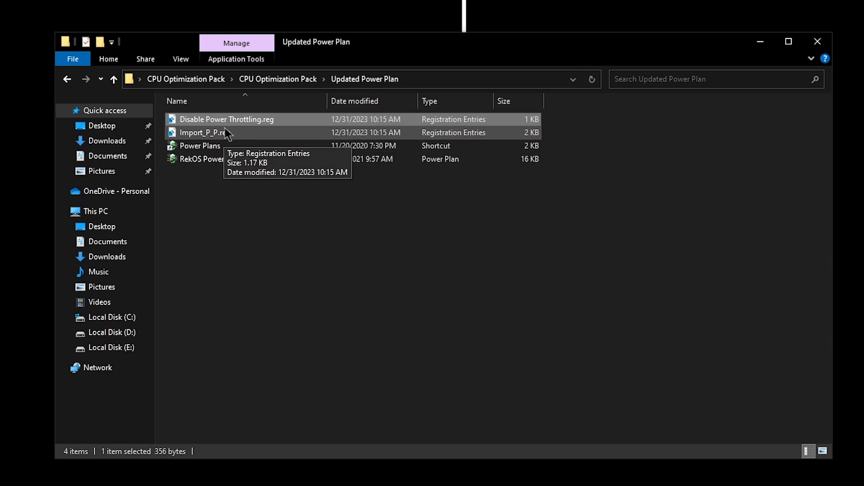
Merge Import_P_P.reg into the registry to import the custom power plan
{"action": "double_click", "coordinate": [205, 132]}
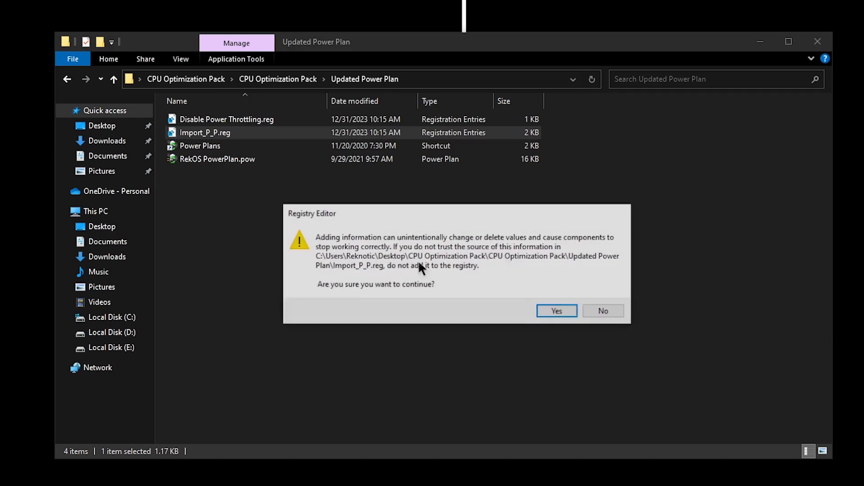
{"action": "left_click", "coordinate": [556, 310]}
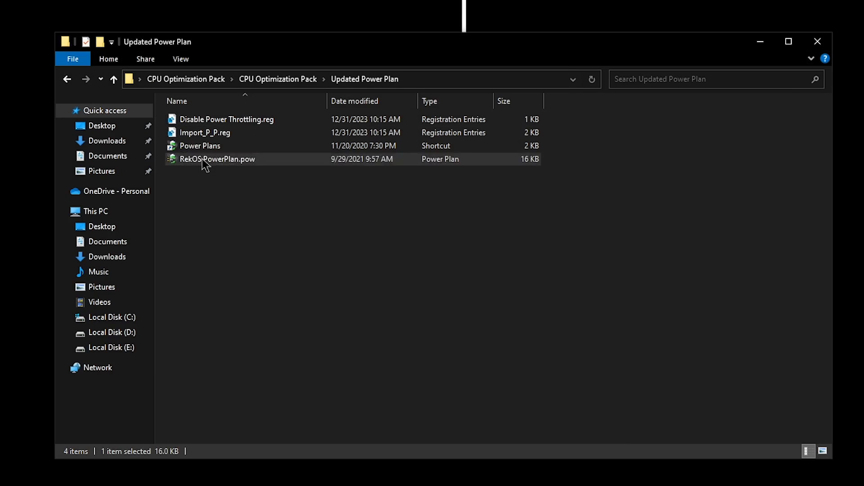
Open Power Options via the Power Plans shortcut, make Rek OS PowerPlan active, and close it
{"action": "left_click", "coordinate": [200, 146]}
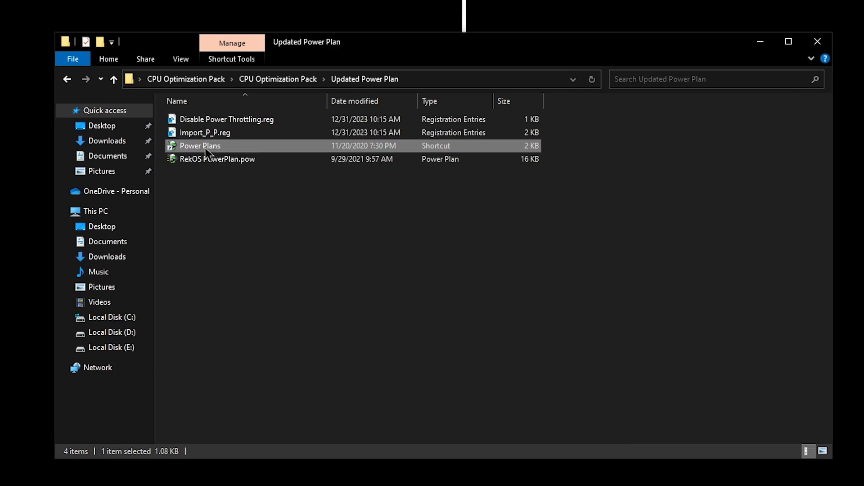
{"action": "double_click", "coordinate": [200, 146]}
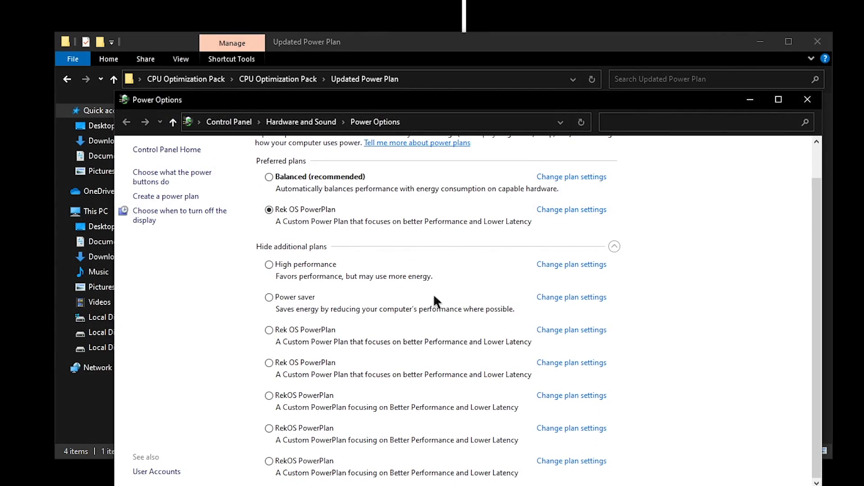
{"action": "left_click", "coordinate": [269, 329]}
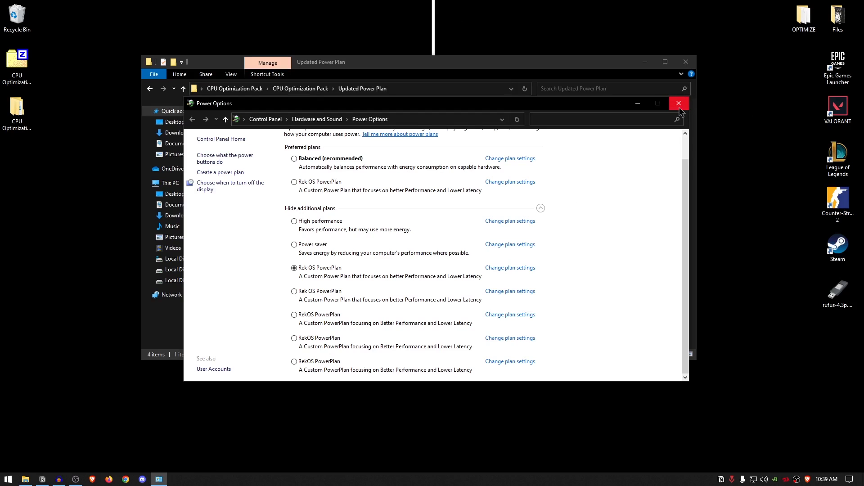
{"action": "left_click", "coordinate": [679, 103]}
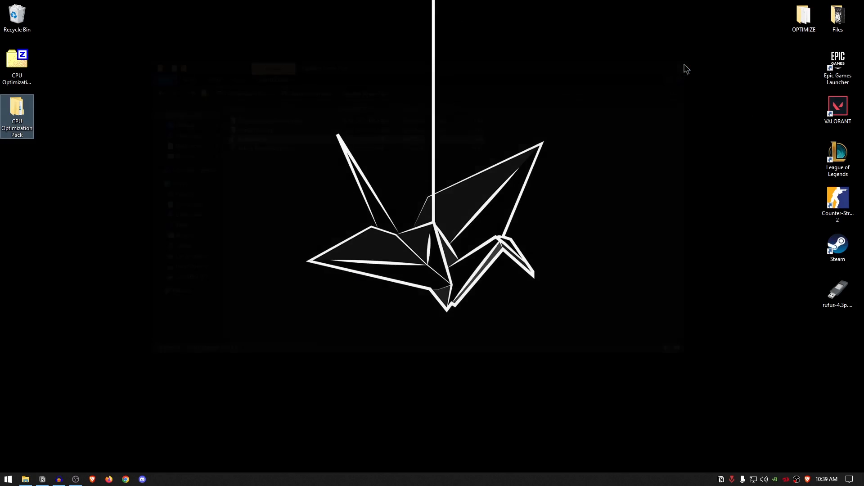